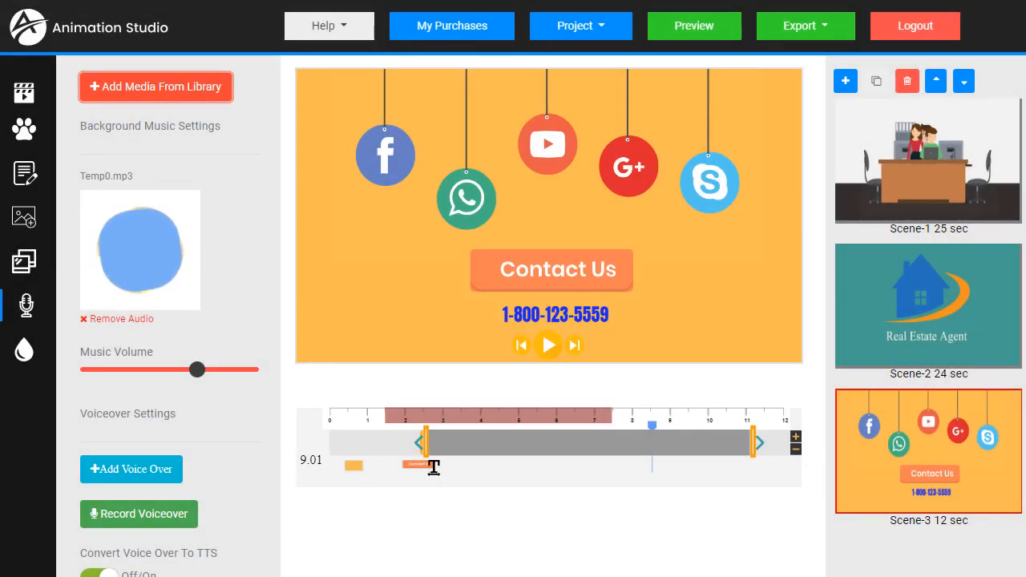
Step: Start a new blank project, discarding the unsaved project settings
click(580, 25)
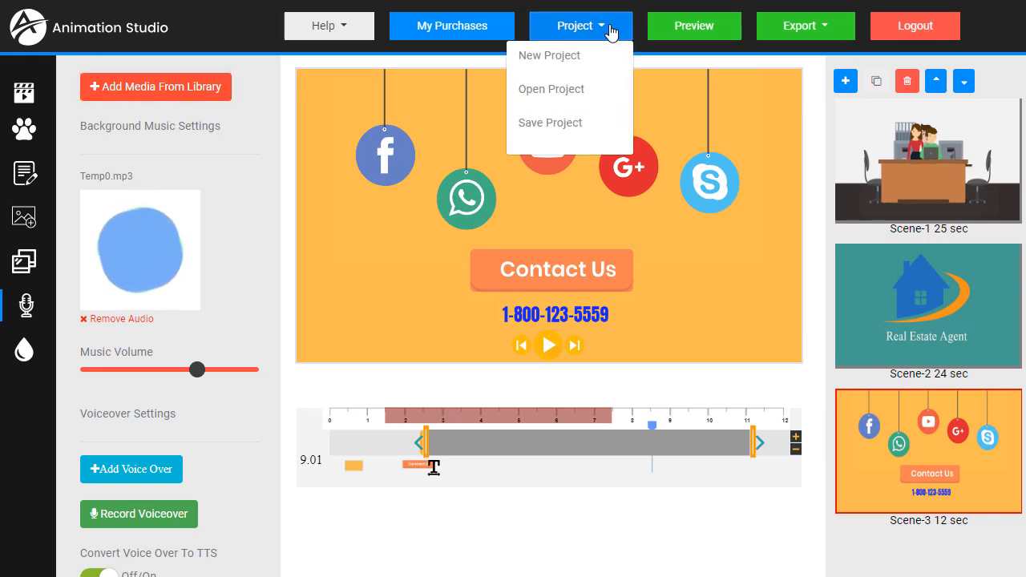
click(549, 55)
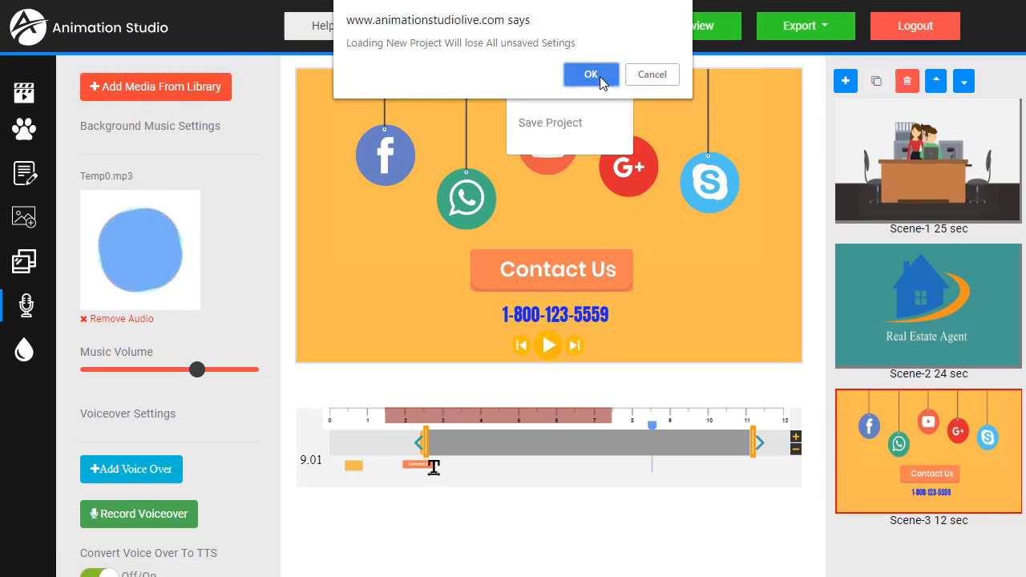
click(590, 74)
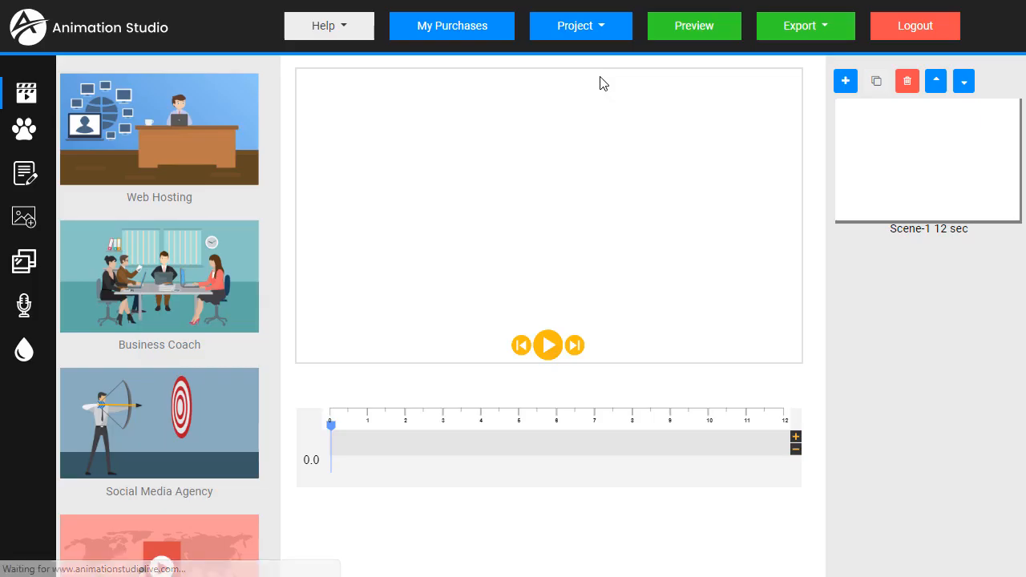
mouse_move(539, 165)
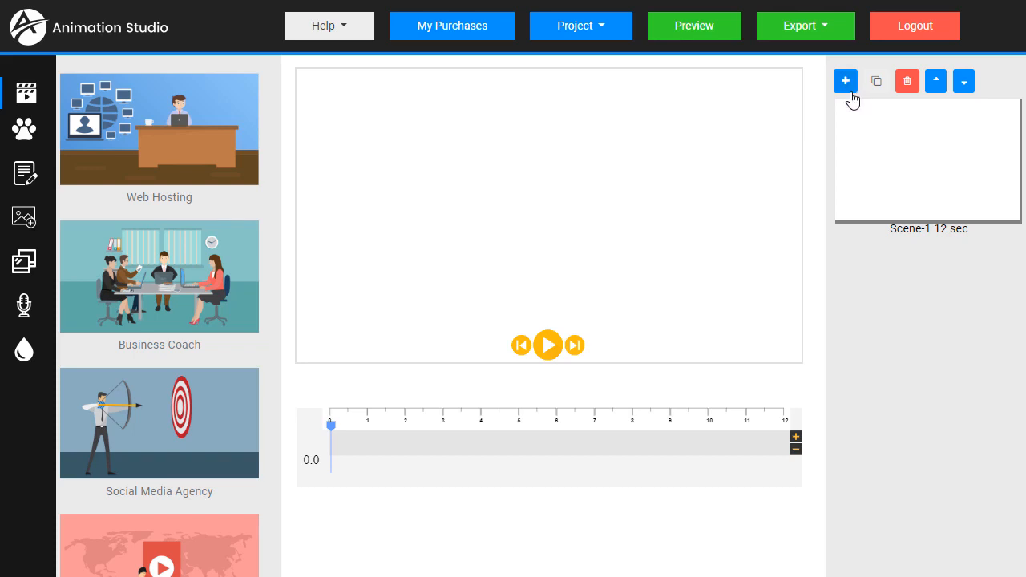
mouse_move(24, 129)
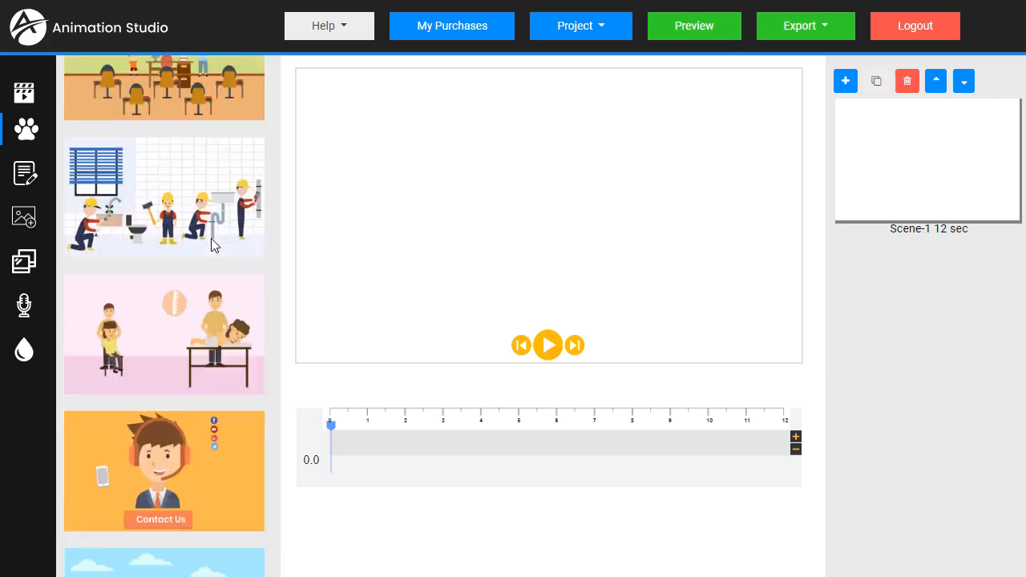
Step: Scroll the character library down to the classroom scene pack
scroll(down, 3)
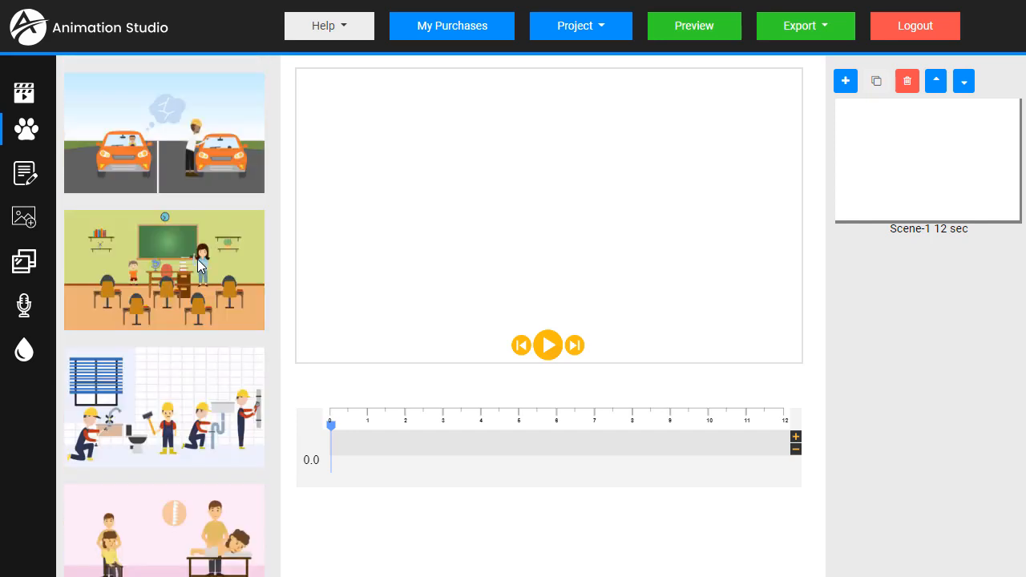
mouse_move(200, 266)
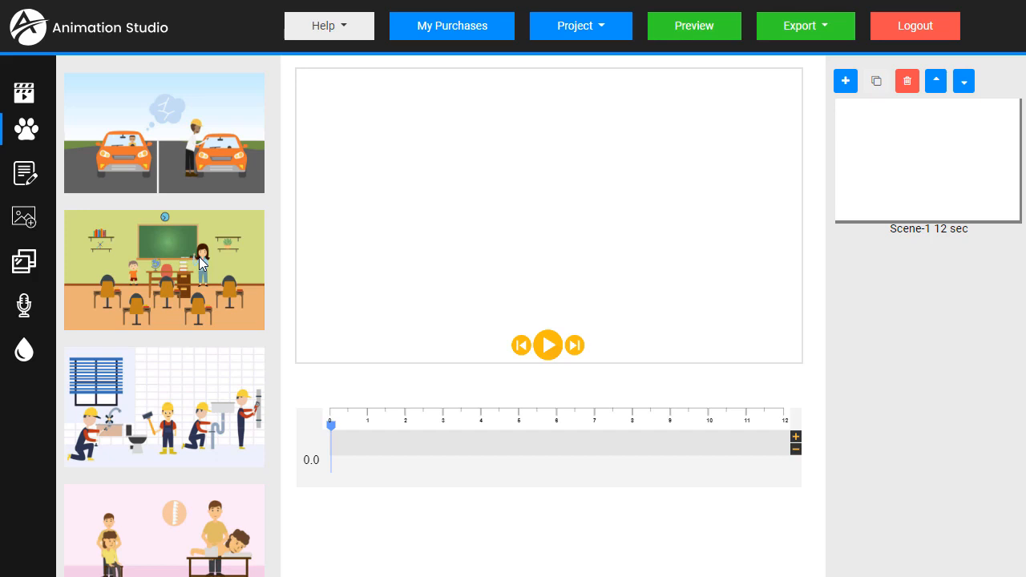
Step: Add the teacher from the classroom pack, enlarged and placed at the right of the canvas
click(164, 269)
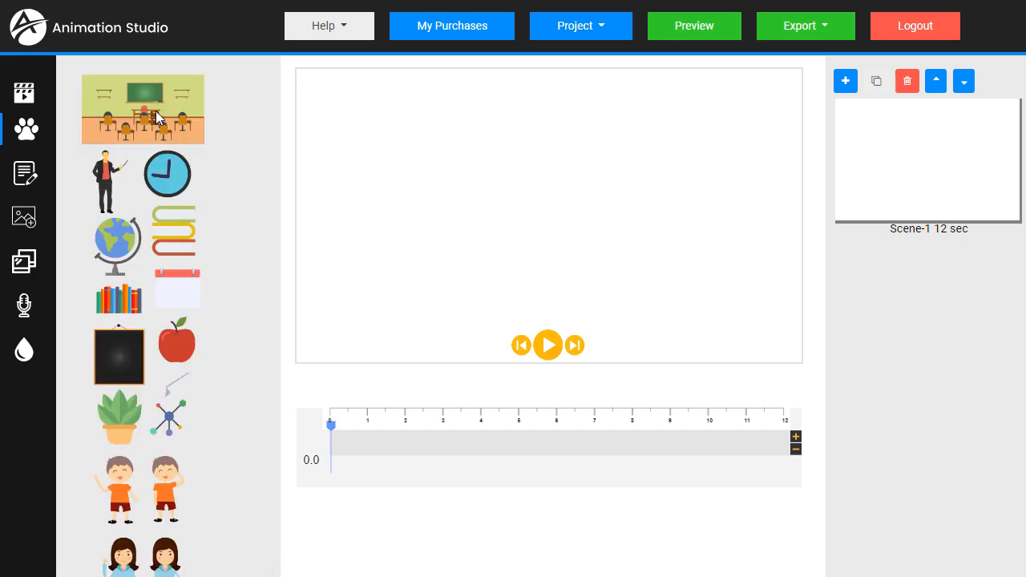
mouse_move(177, 374)
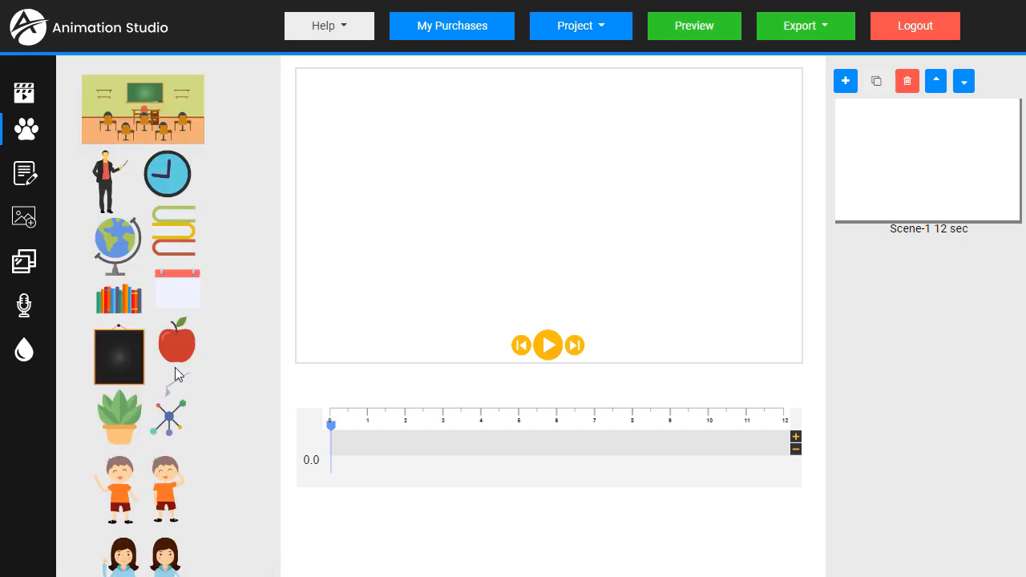
mouse_move(142, 322)
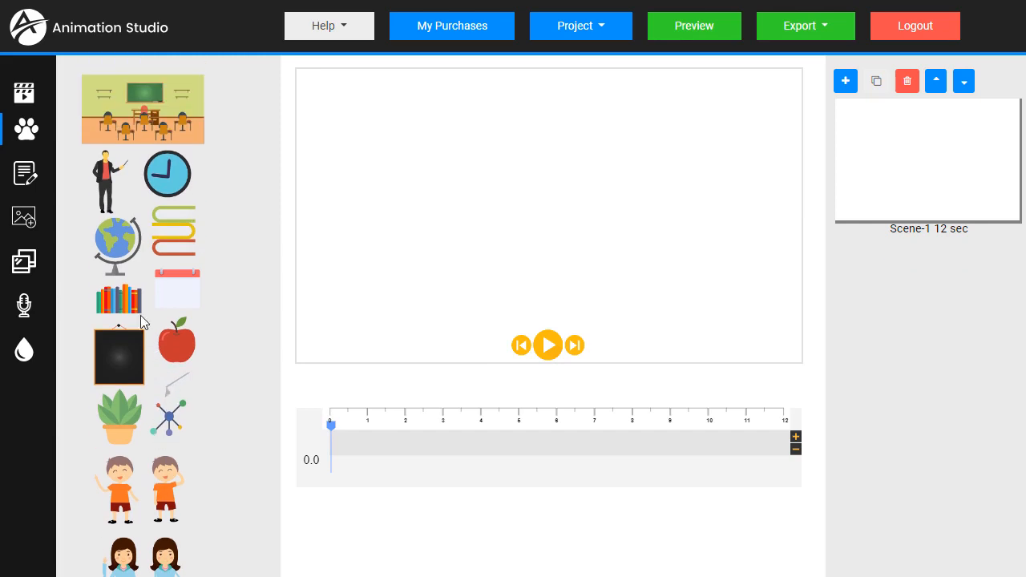
mouse_move(433, 218)
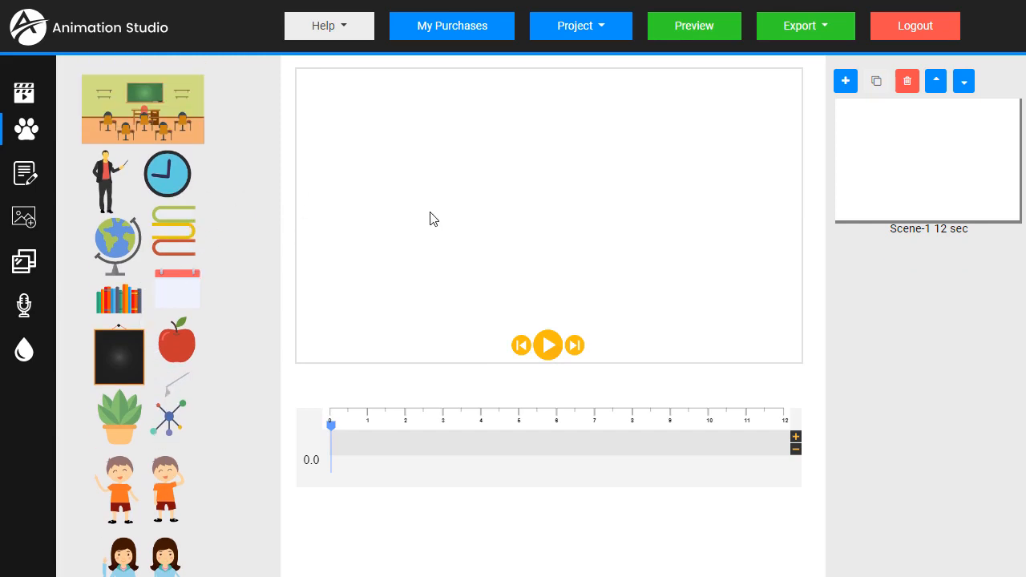
mouse_move(120, 207)
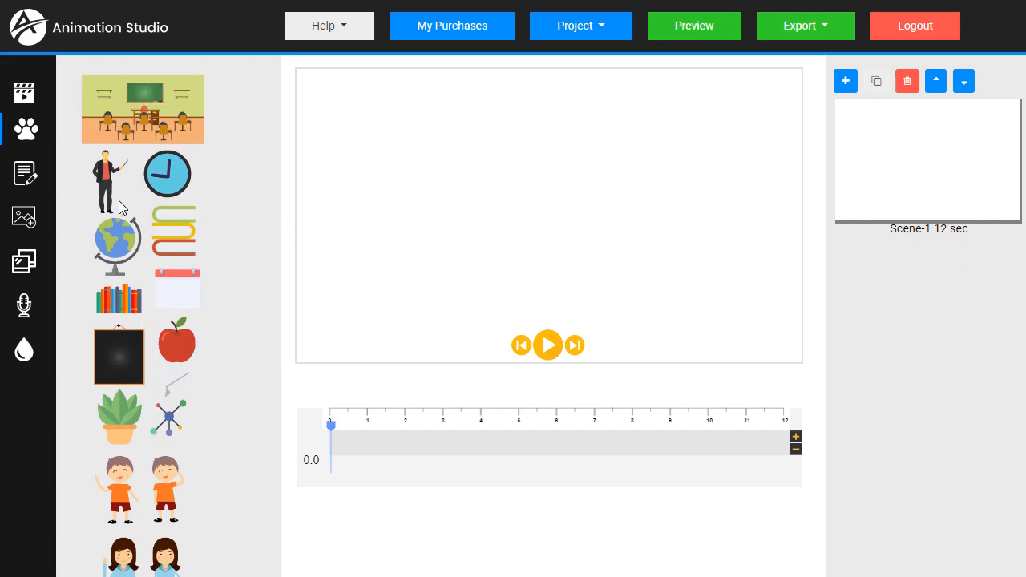
mouse_move(109, 186)
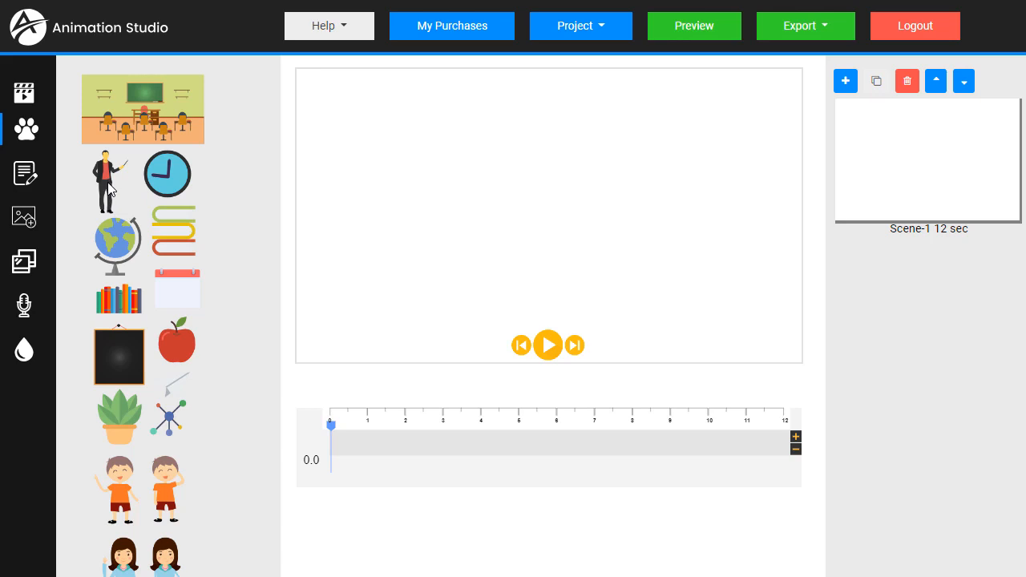
click(105, 180)
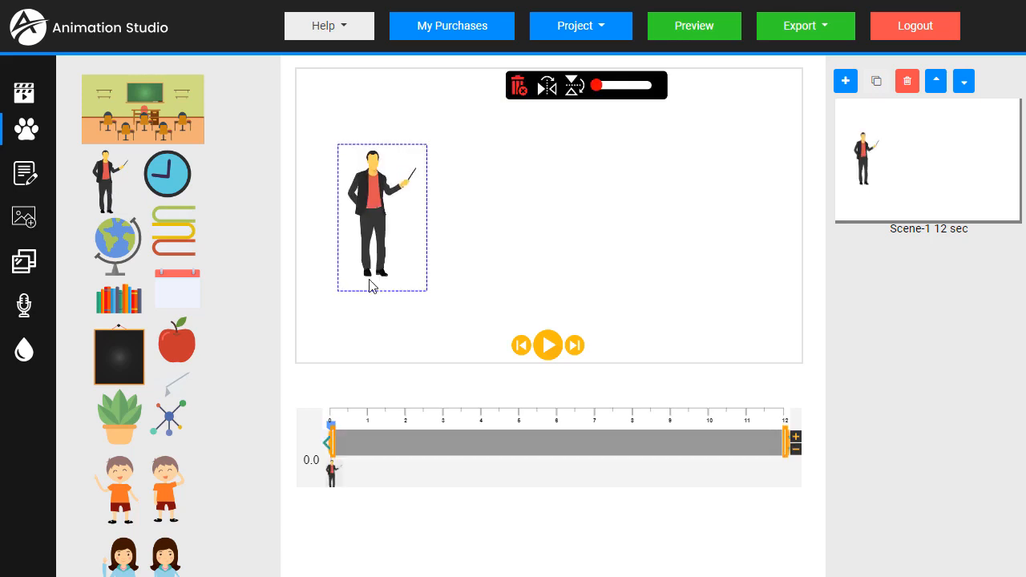
drag(381, 216, 430, 217)
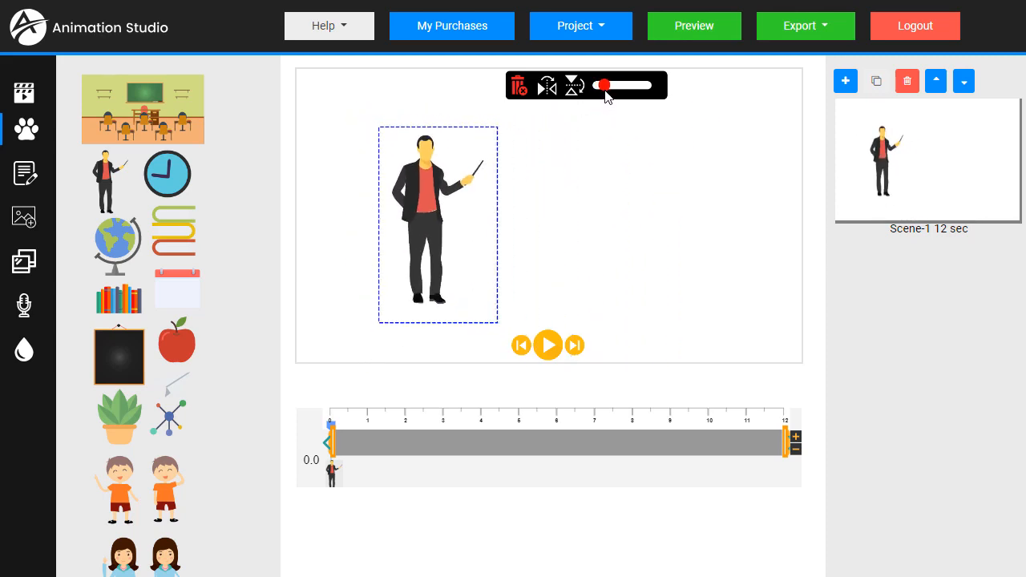
drag(438, 225, 673, 224)
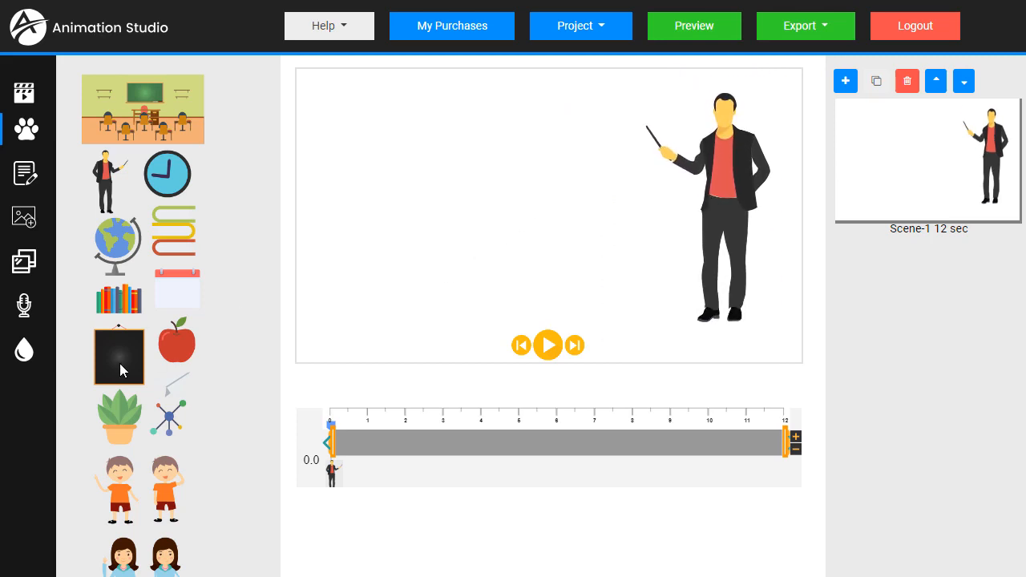
Step: Add the blackboard, bring the teacher in front of it, then add the clock, boy and girl
click(118, 356)
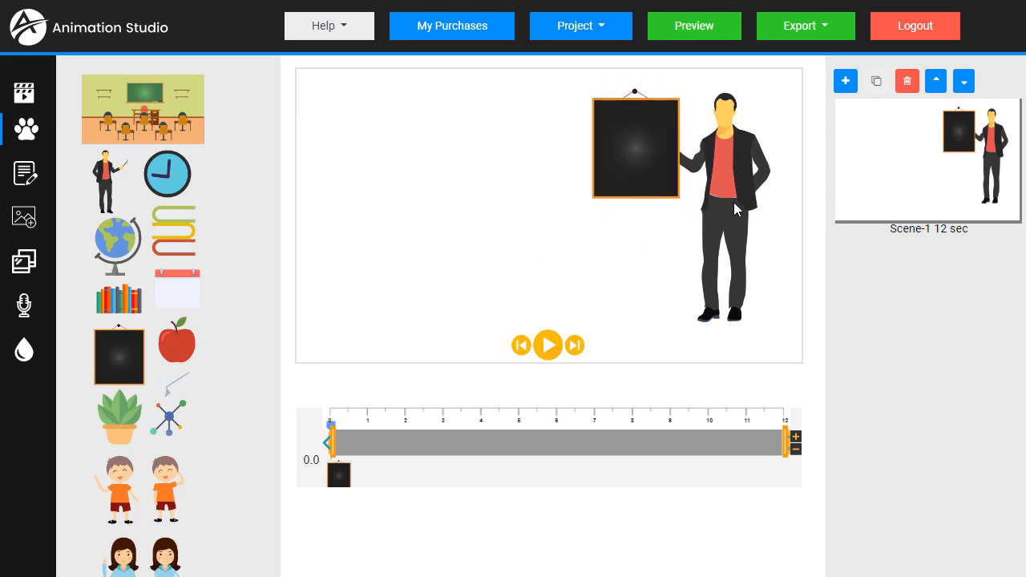
mouse_move(728, 184)
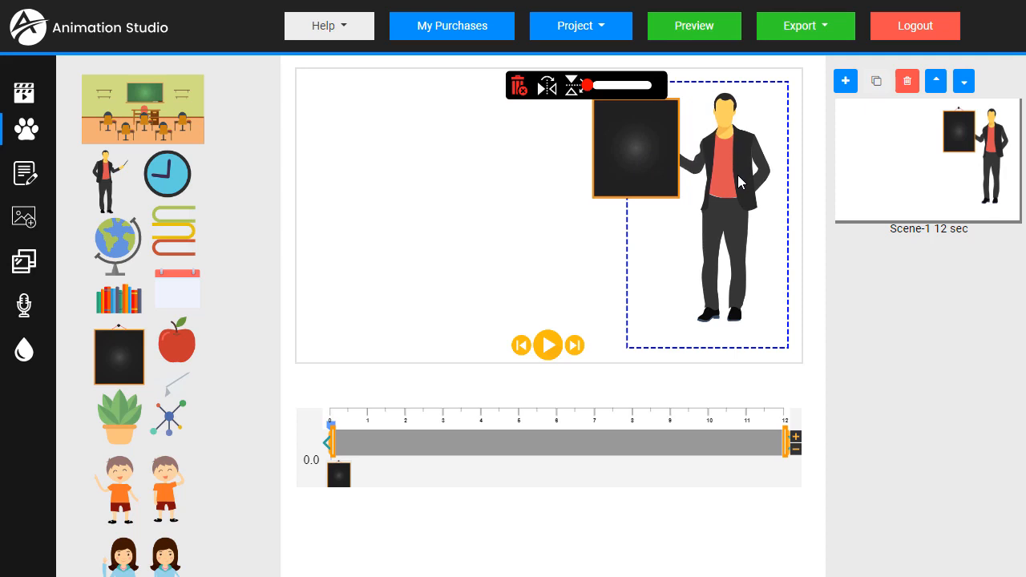
right_click(713, 185)
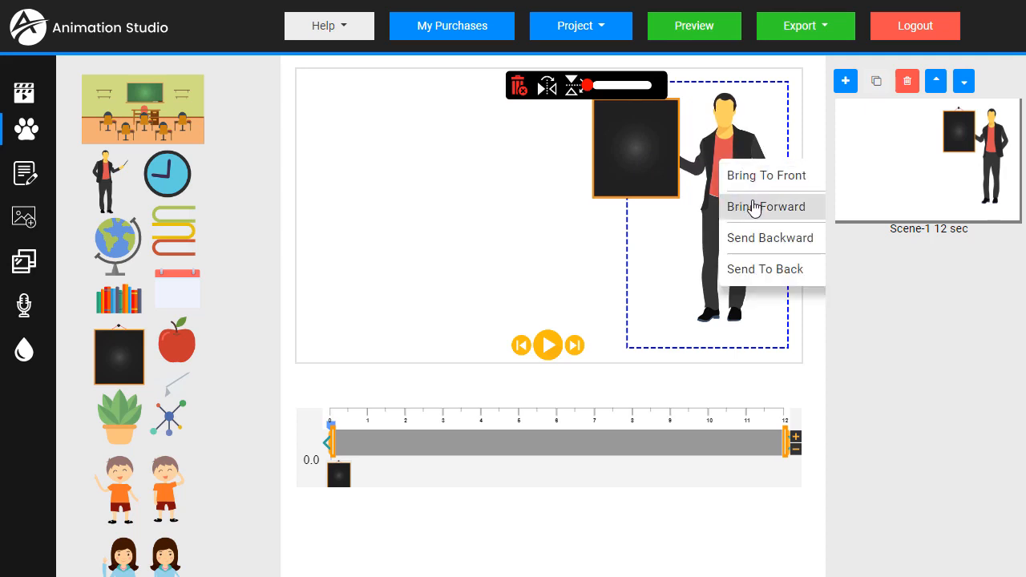
click(765, 207)
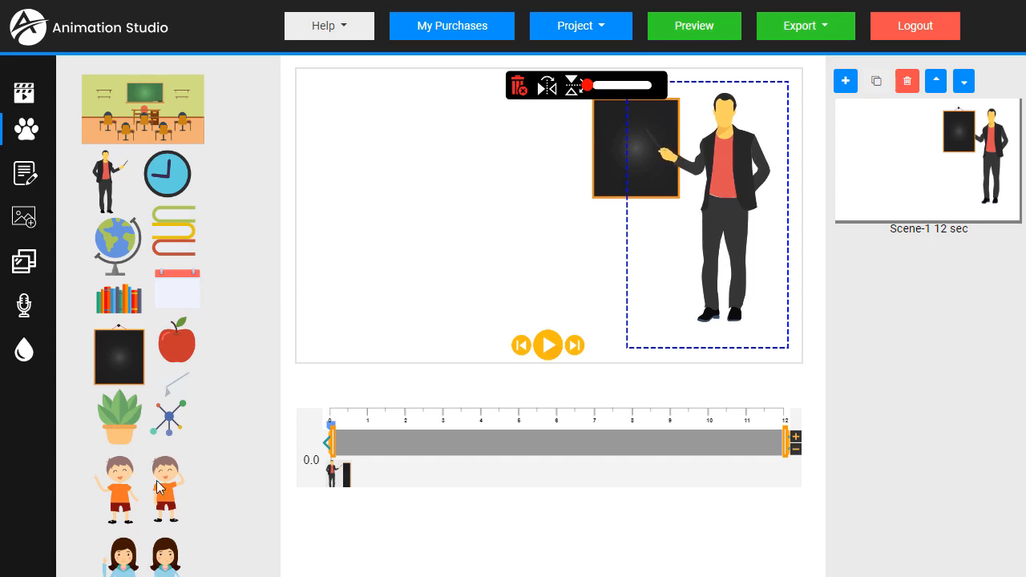
scroll(down, 3)
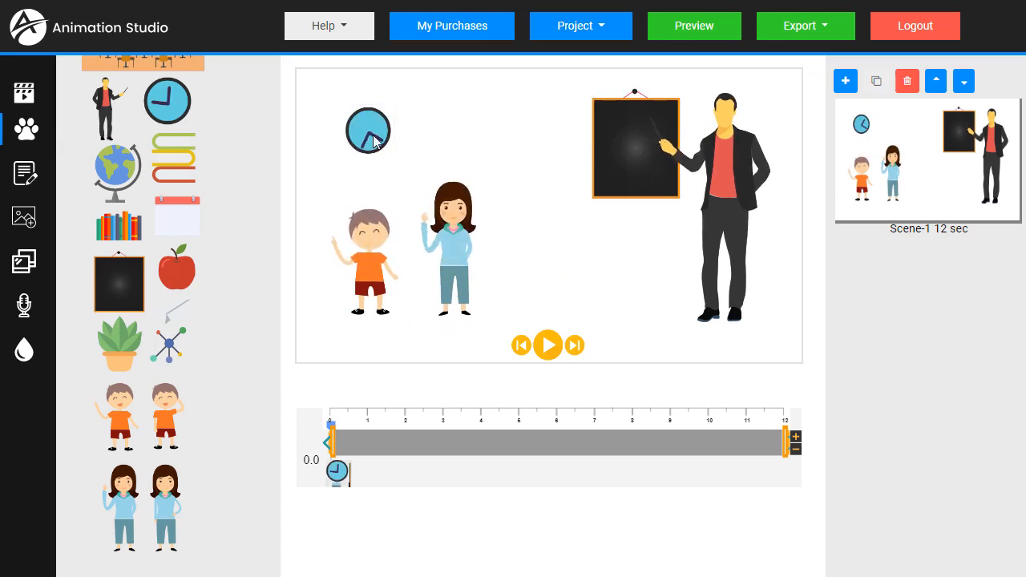
Step: Select the clock, girl and blackboard in turn, then the boy to delay his entry to about 2 seconds
click(369, 130)
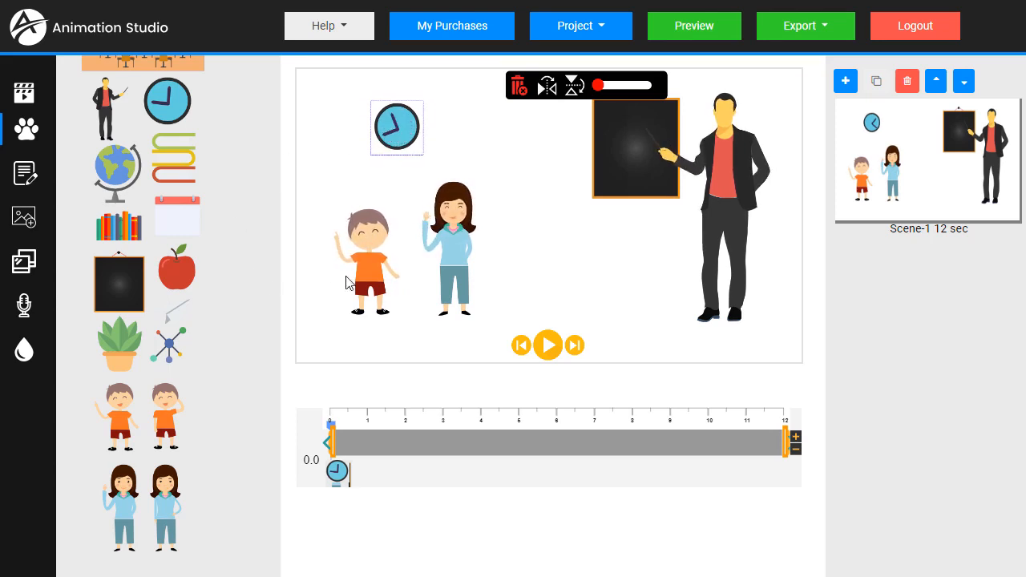
click(450, 249)
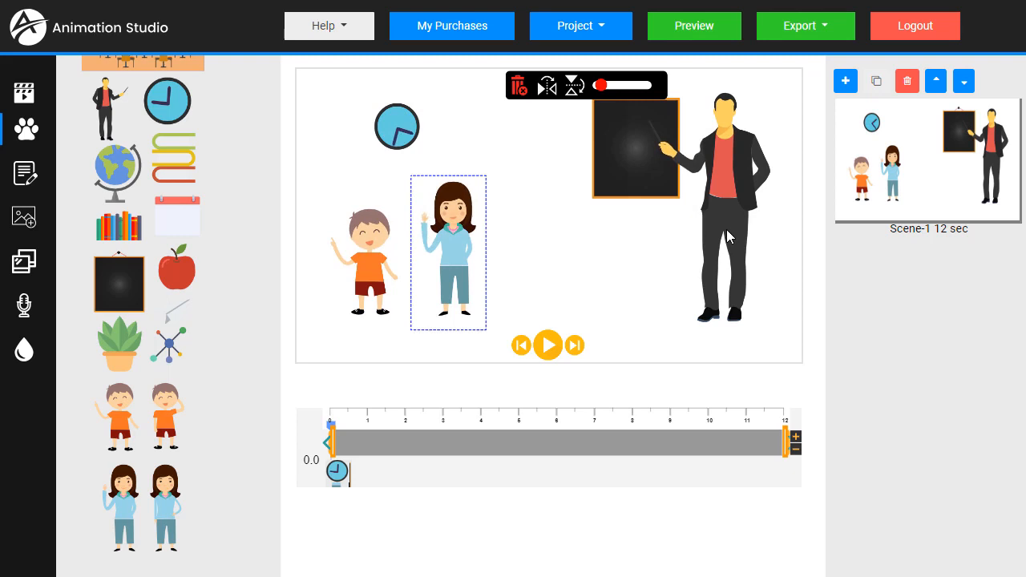
click(722, 200)
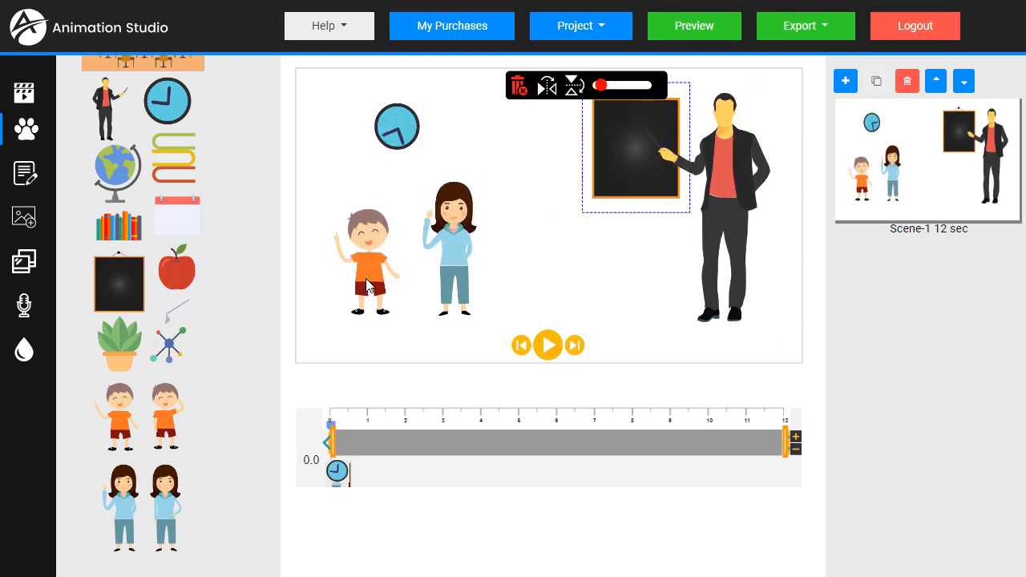
click(365, 264)
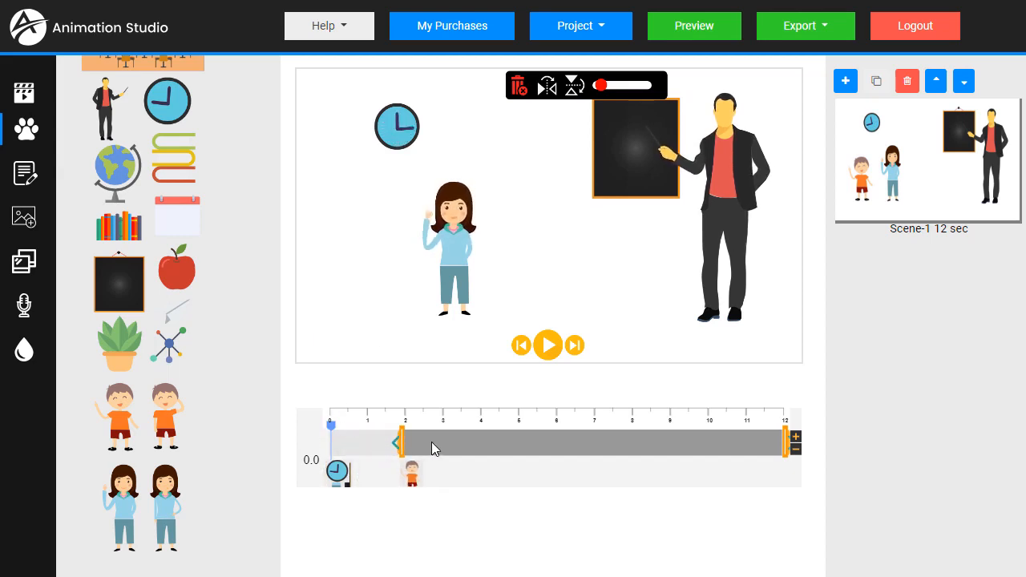
Step: Preview the kids appearing, then extend the boy's timeline bar to about 11 seconds
drag(330, 425, 347, 425)
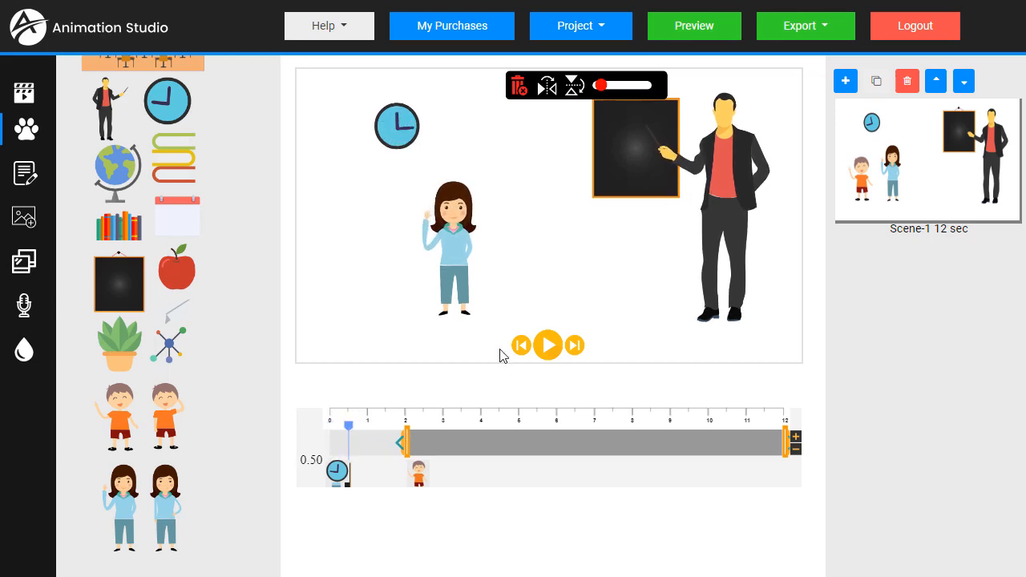
click(548, 345)
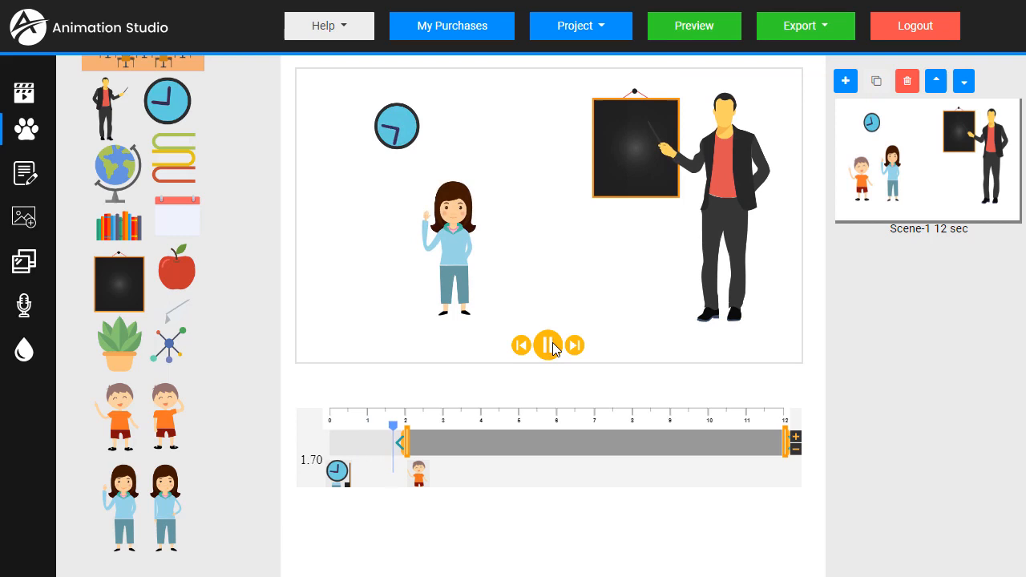
click(548, 344)
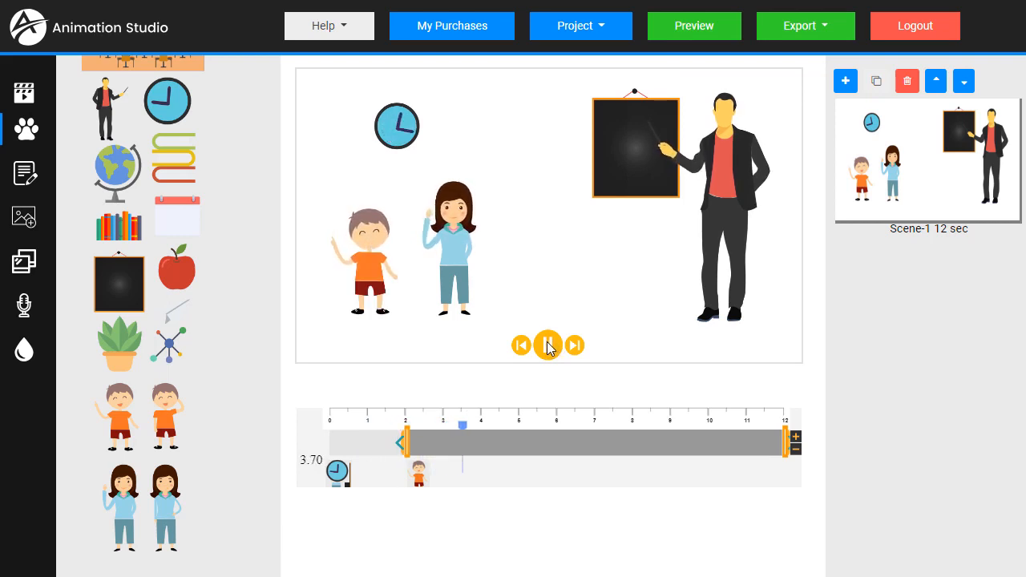
click(548, 345)
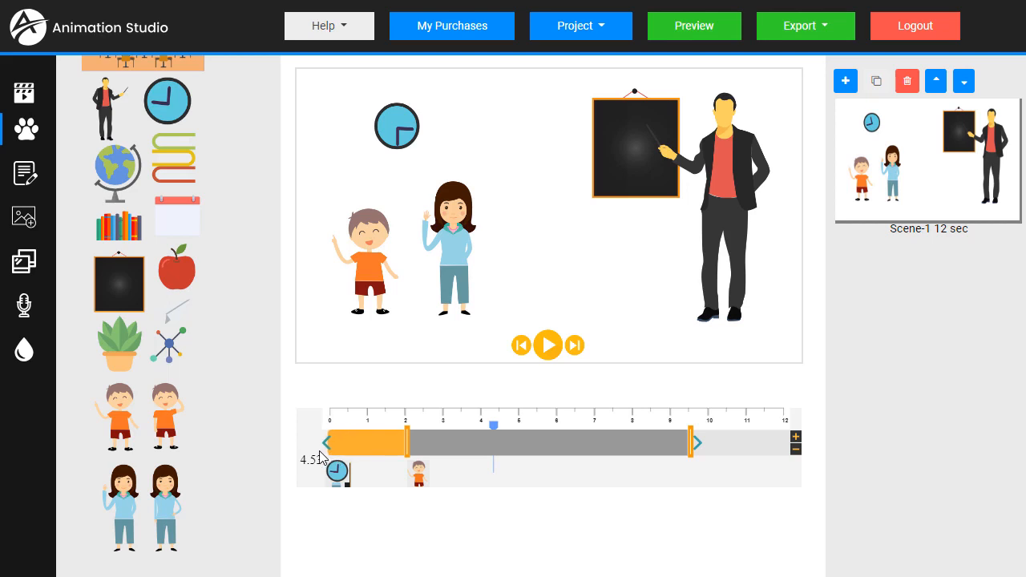
drag(688, 442, 715, 442)
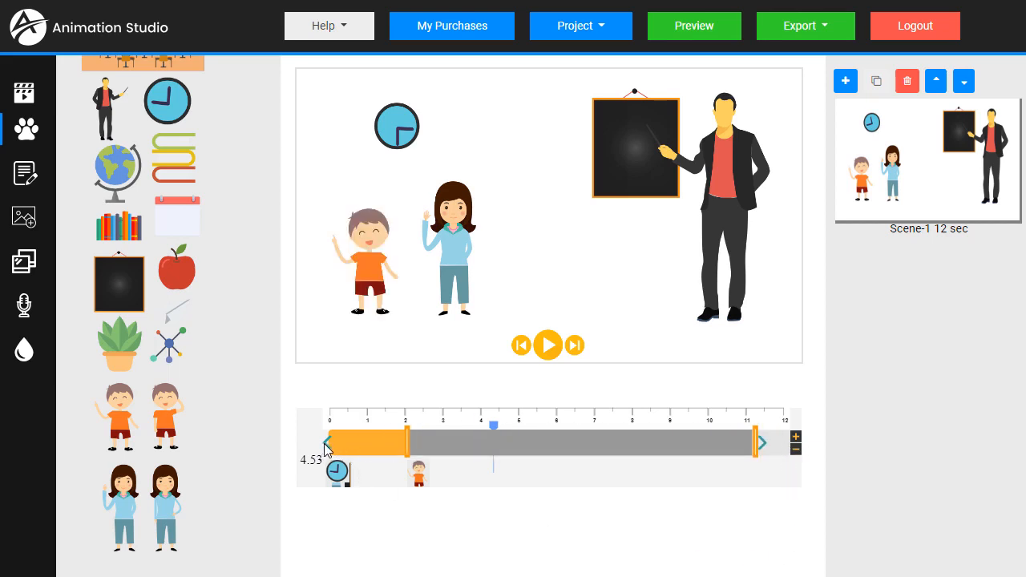
click(368, 256)
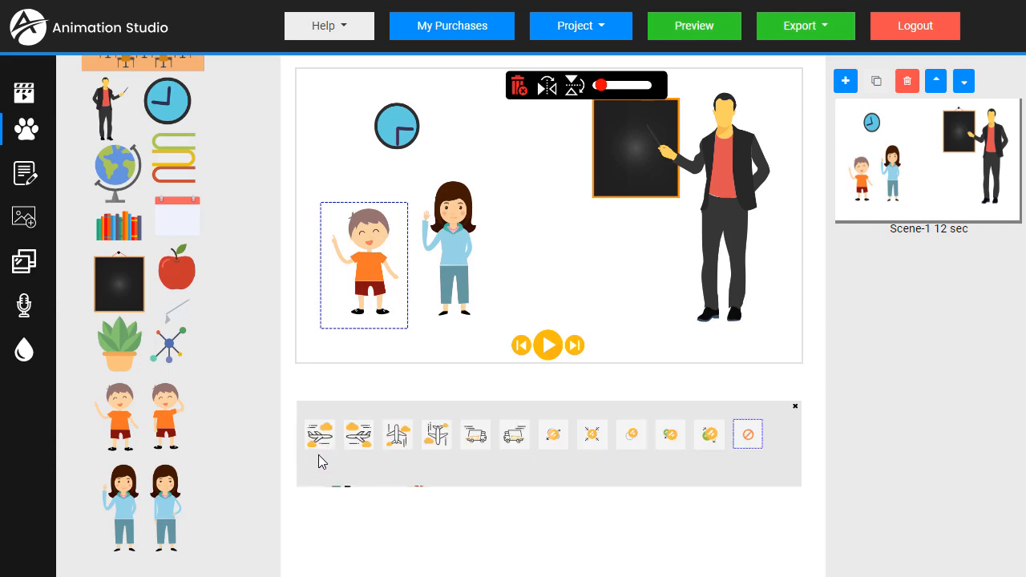
mouse_move(319, 446)
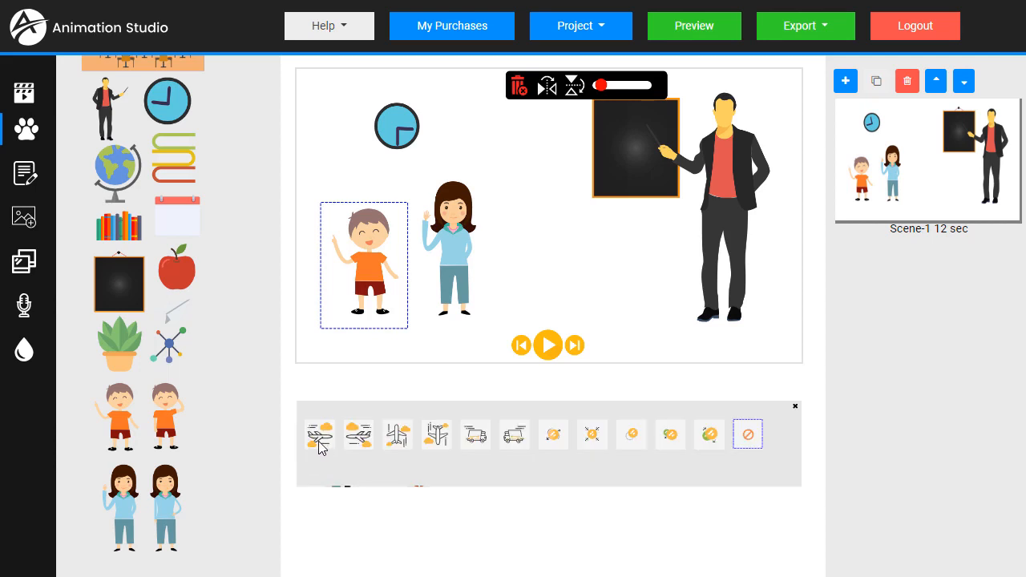
click(319, 433)
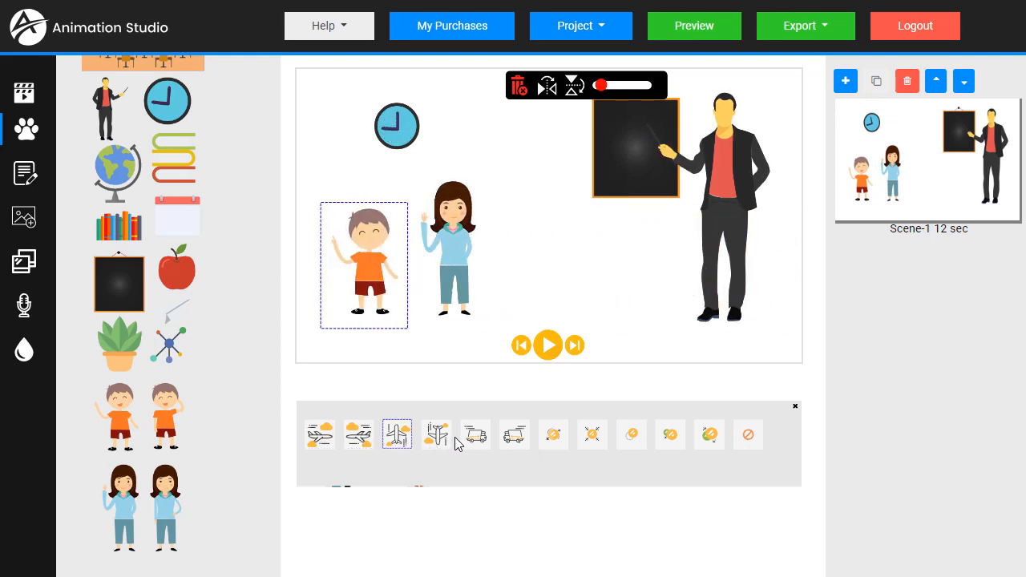
click(436, 433)
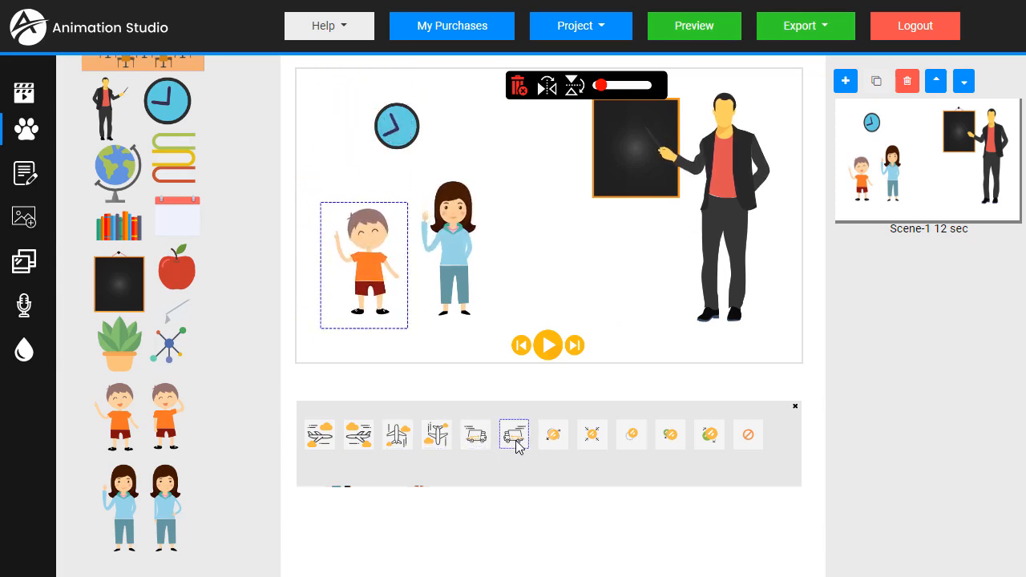
click(475, 435)
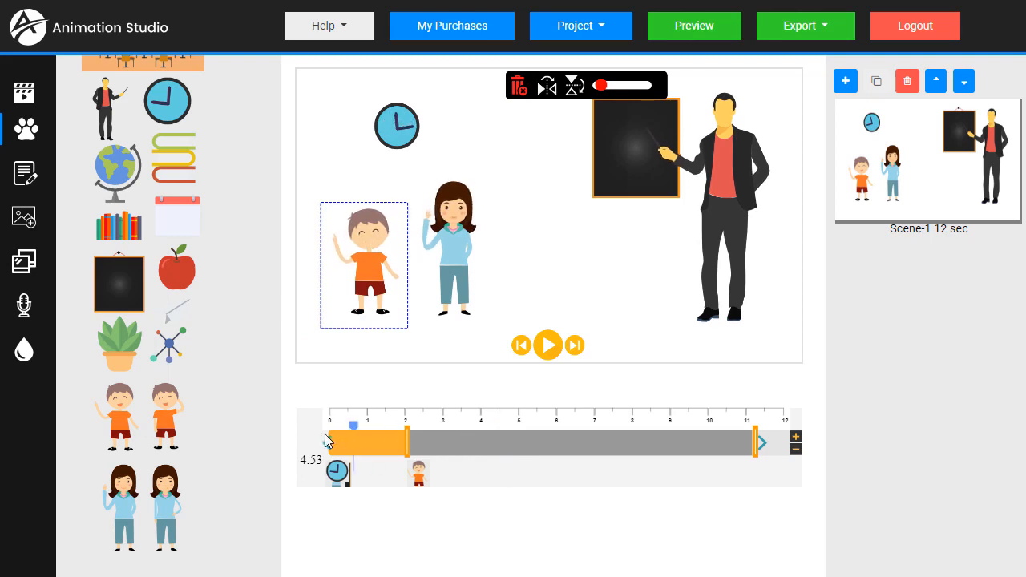
Step: Preview the scene with both pupils, then show the audio and voiceover settings
click(548, 345)
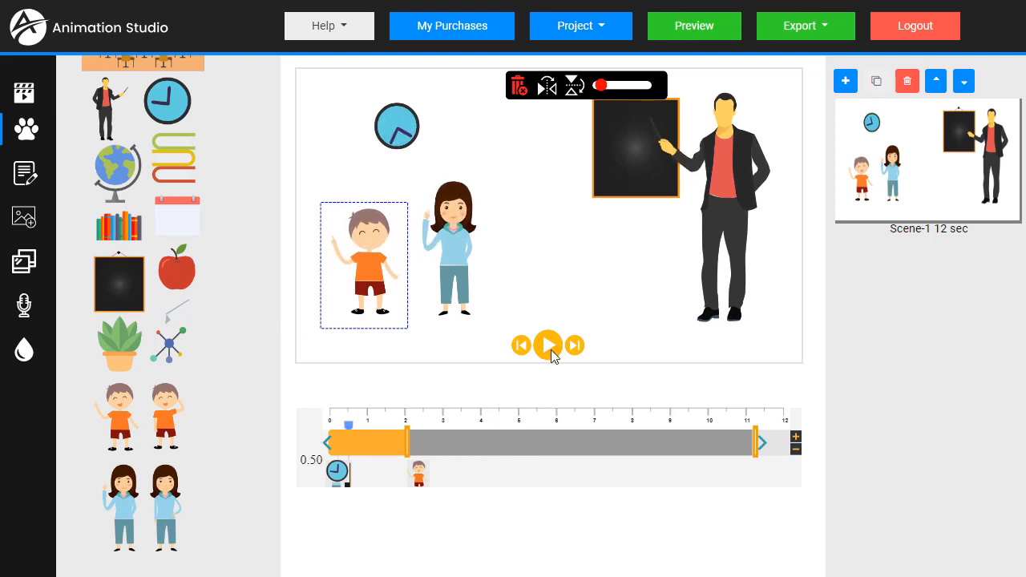
click(548, 346)
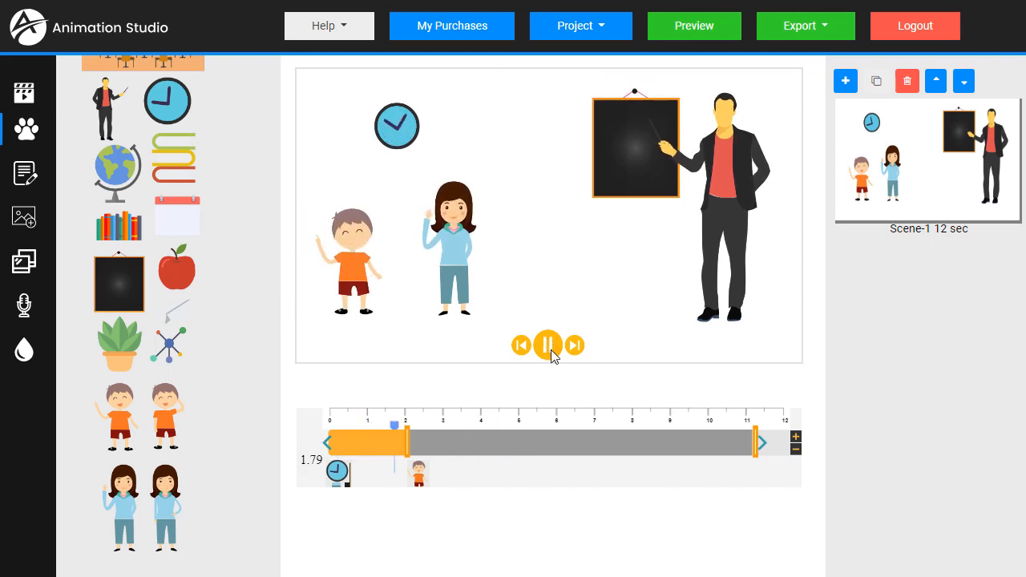
click(548, 346)
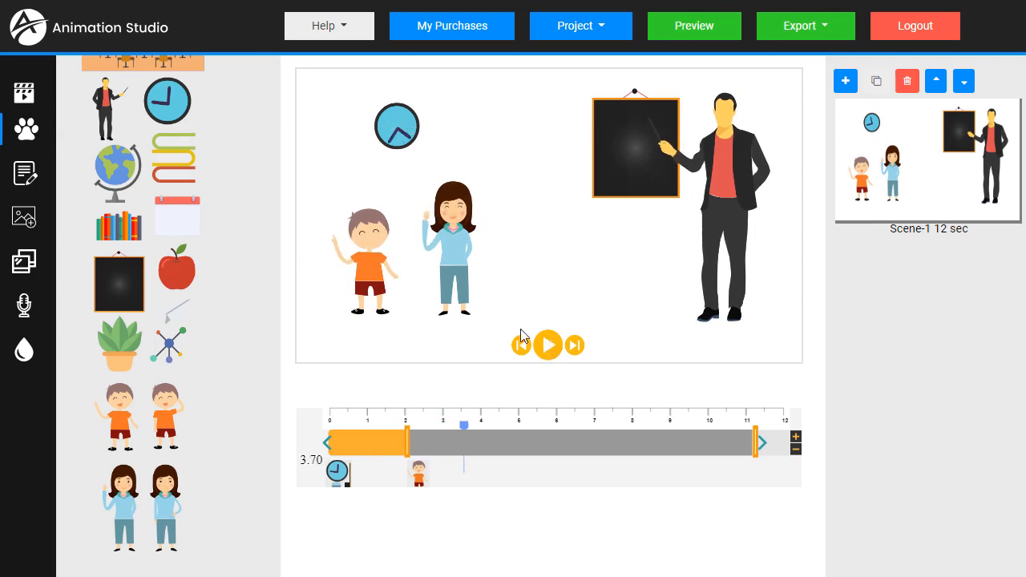
click(24, 305)
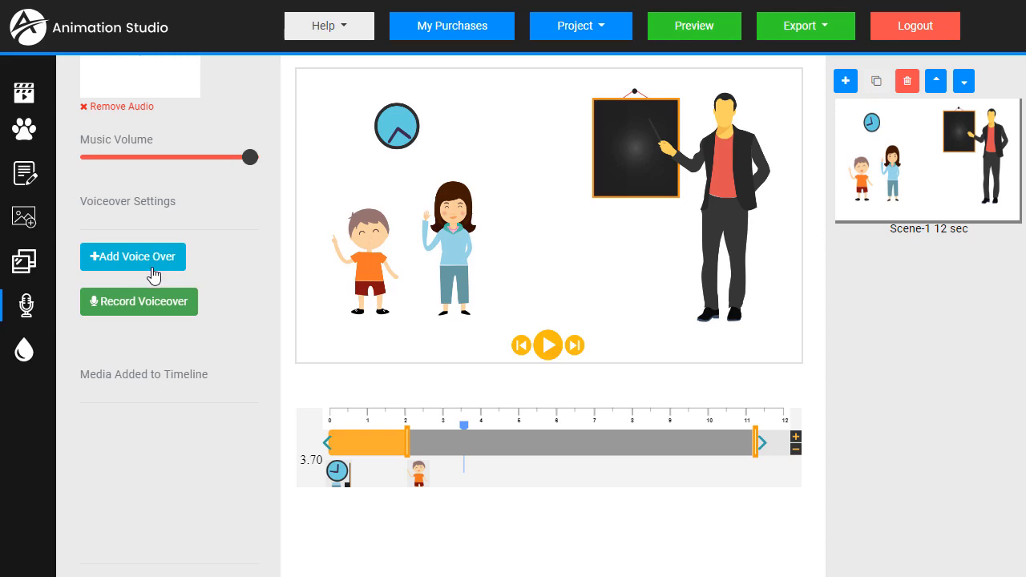
Step: Generate a 'Hello Class' text-to-speech voiceover and add it to the timeline
click(131, 256)
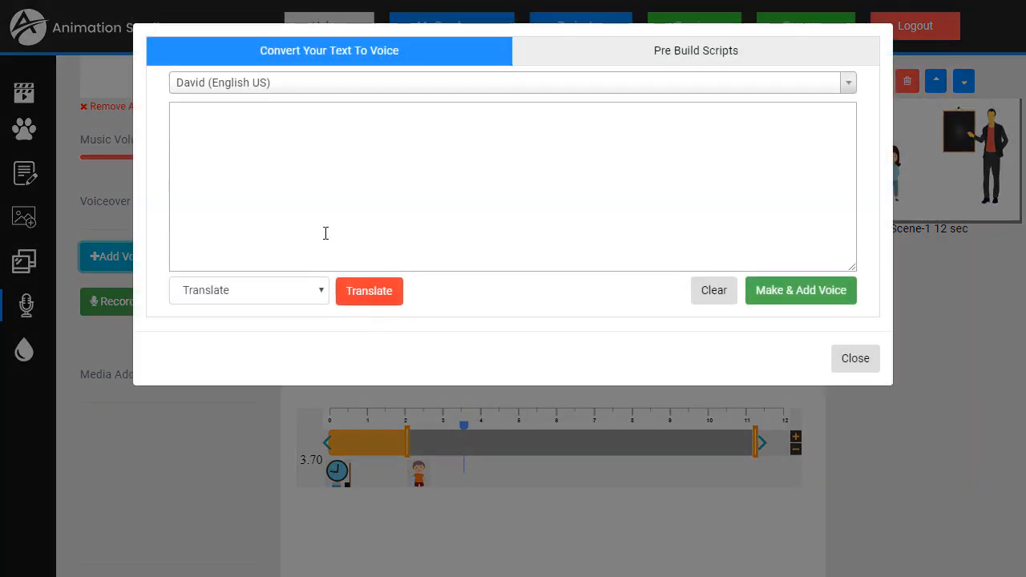
text(Hello)
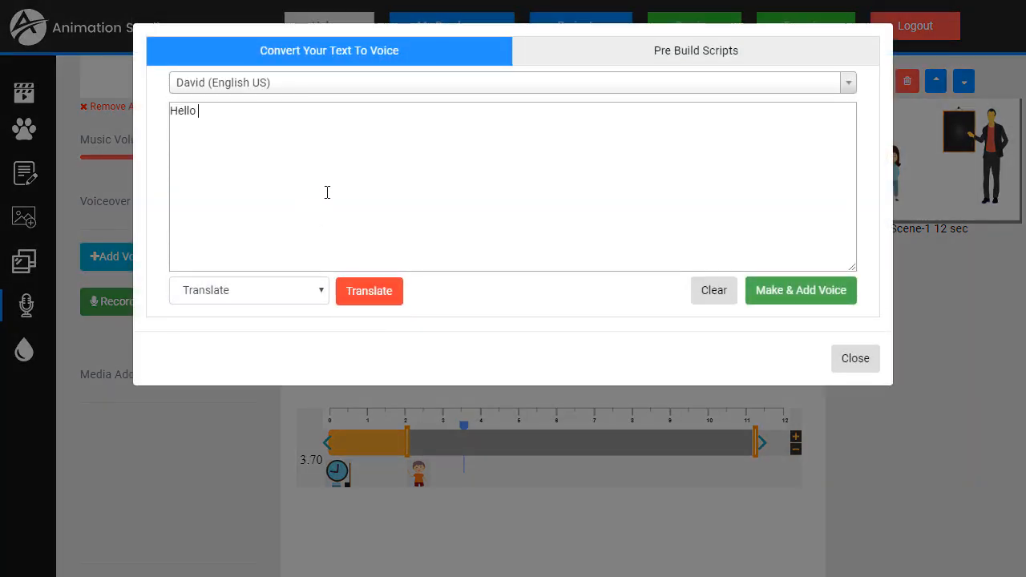
text(Class)
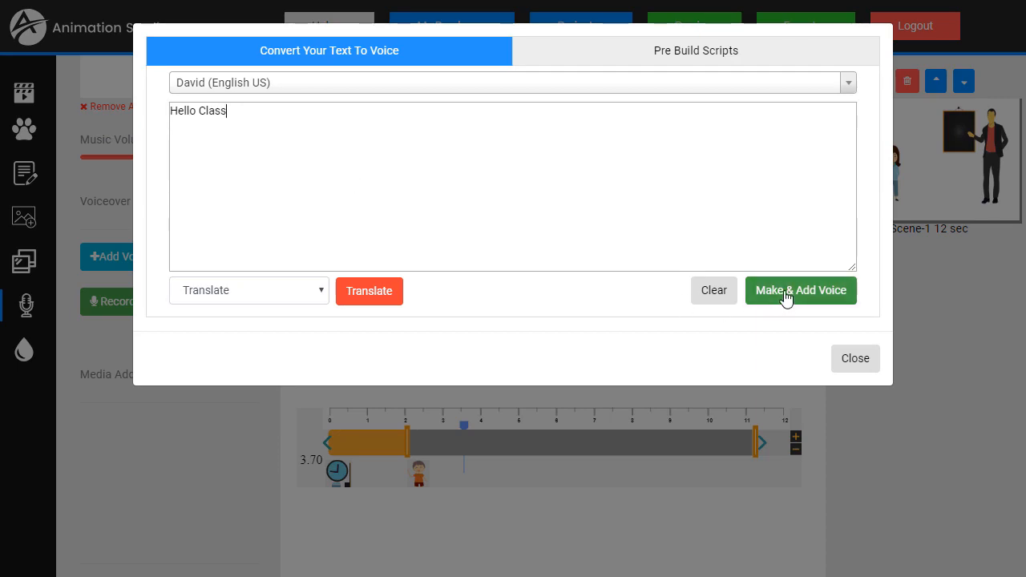
click(800, 290)
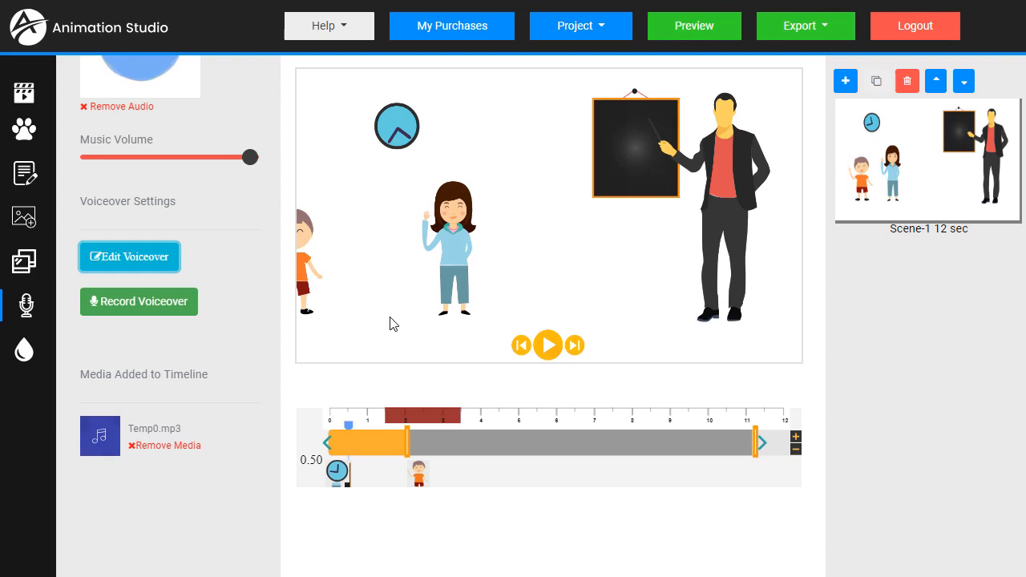
mouse_move(183, 212)
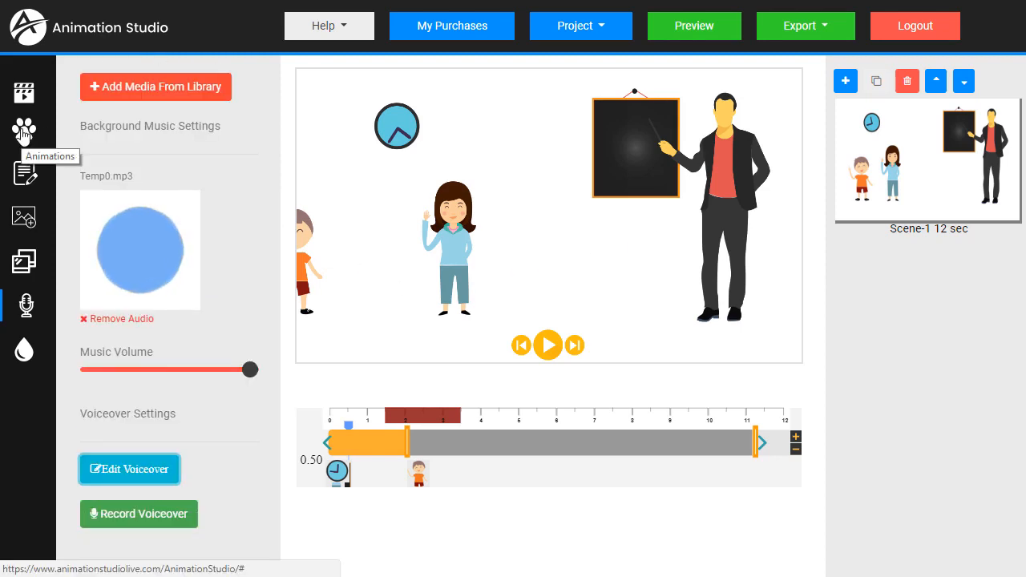
Step: Add the classroom background from Props, send it behind all characters, and preview the scene
click(24, 132)
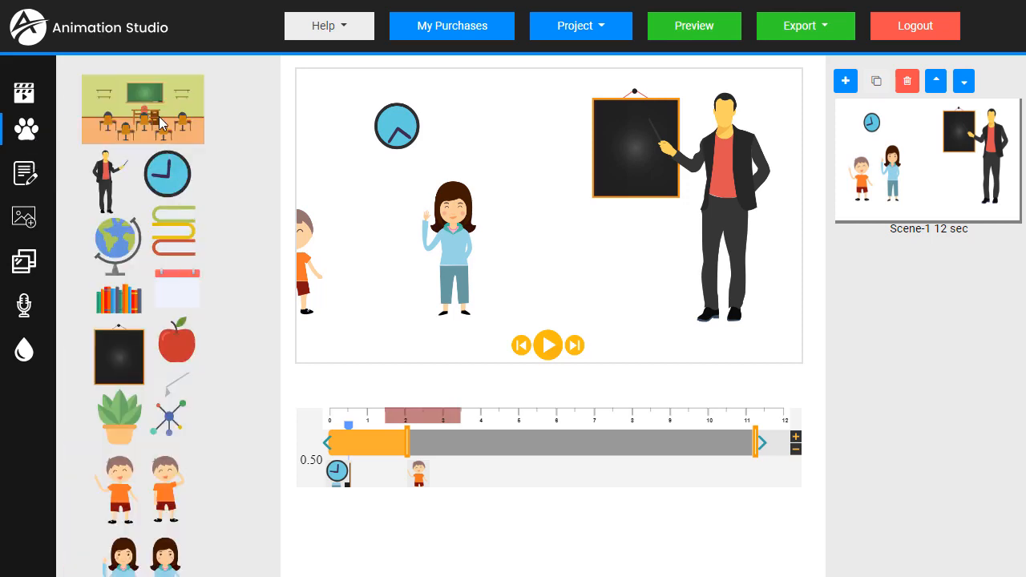
click(143, 109)
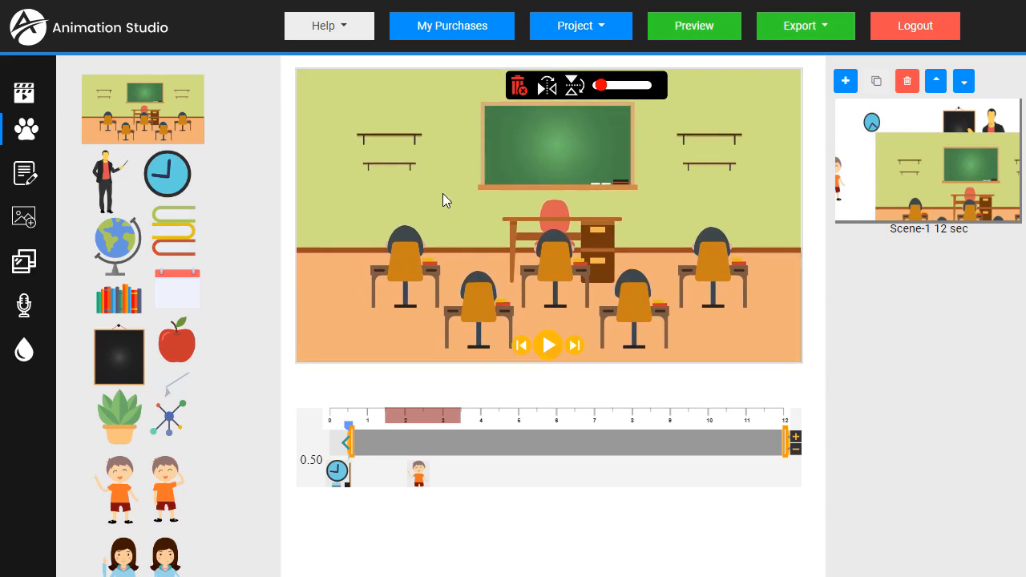
right_click(446, 199)
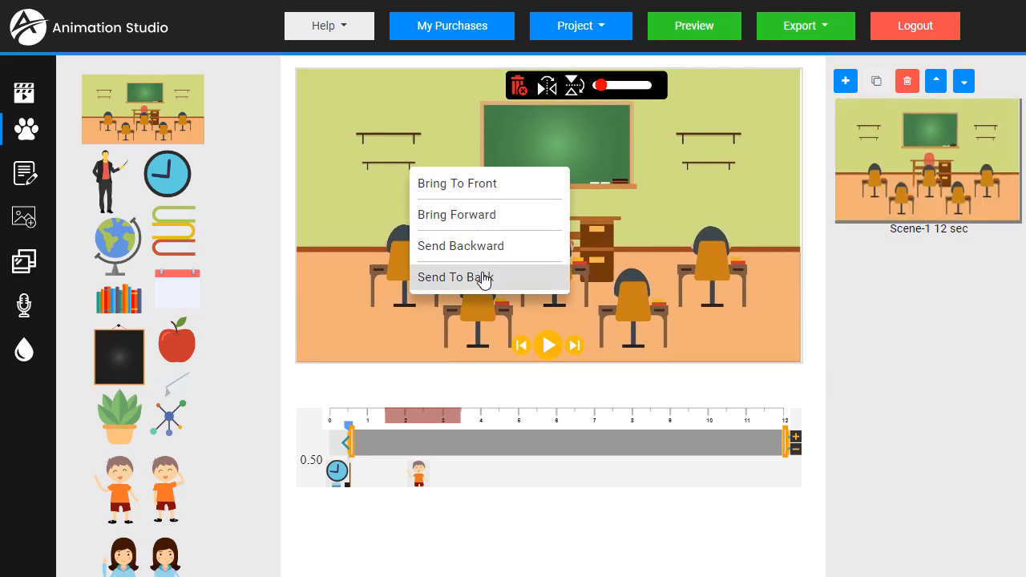
click(455, 277)
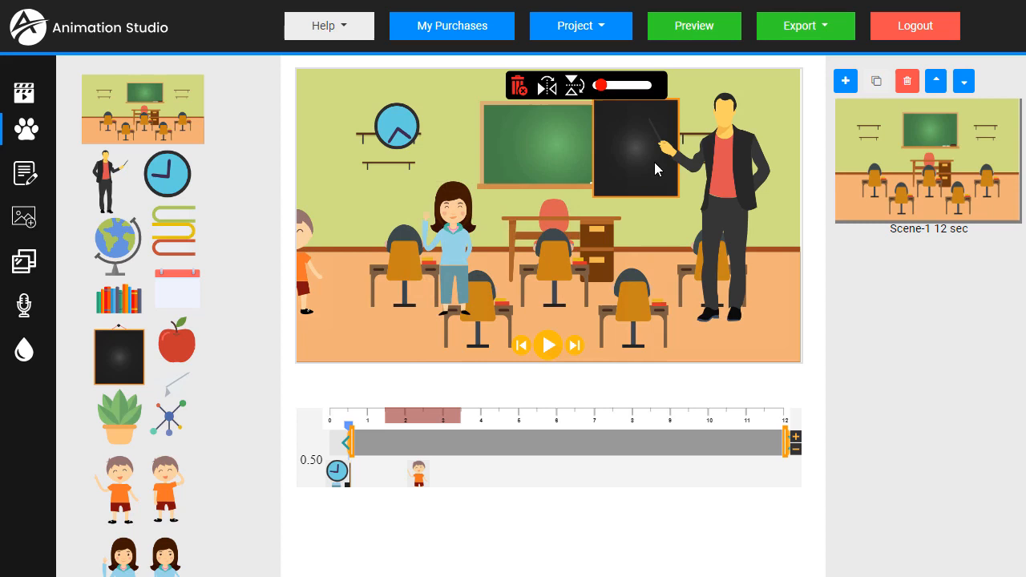
mouse_move(515, 141)
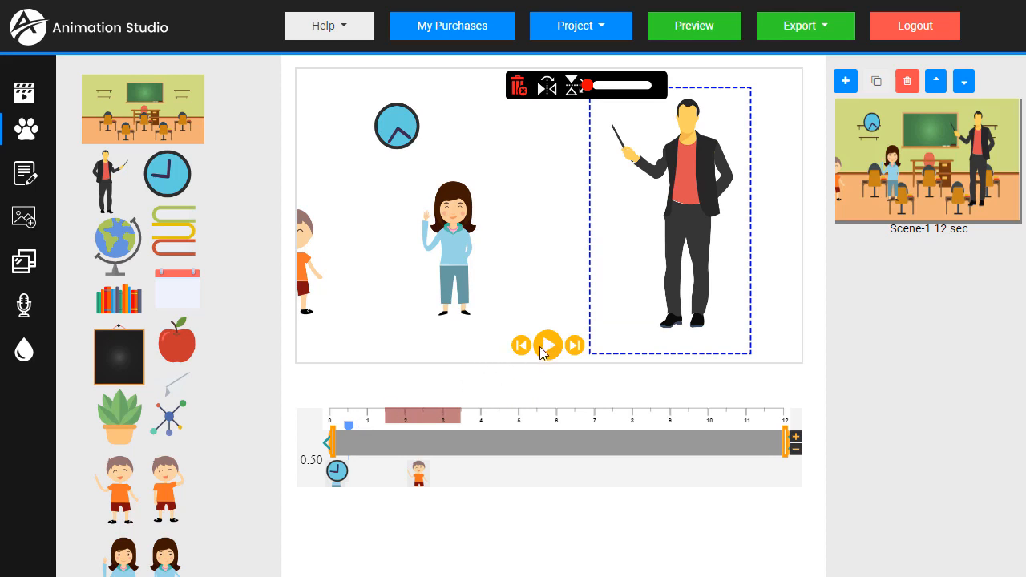
click(549, 344)
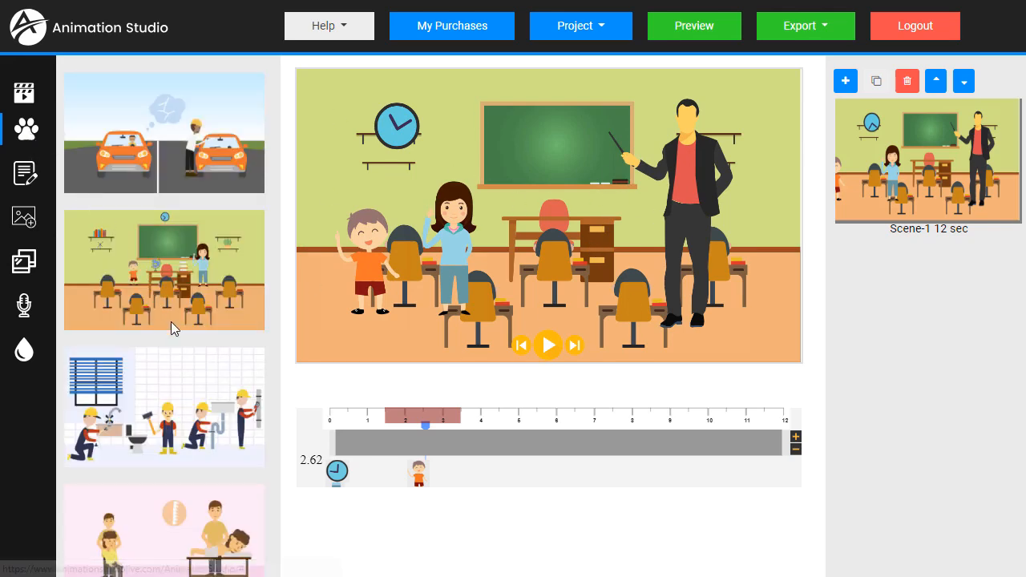
Step: Place the pirate at the right of the classroom and the red boat on the cabinet
scroll(down, 3)
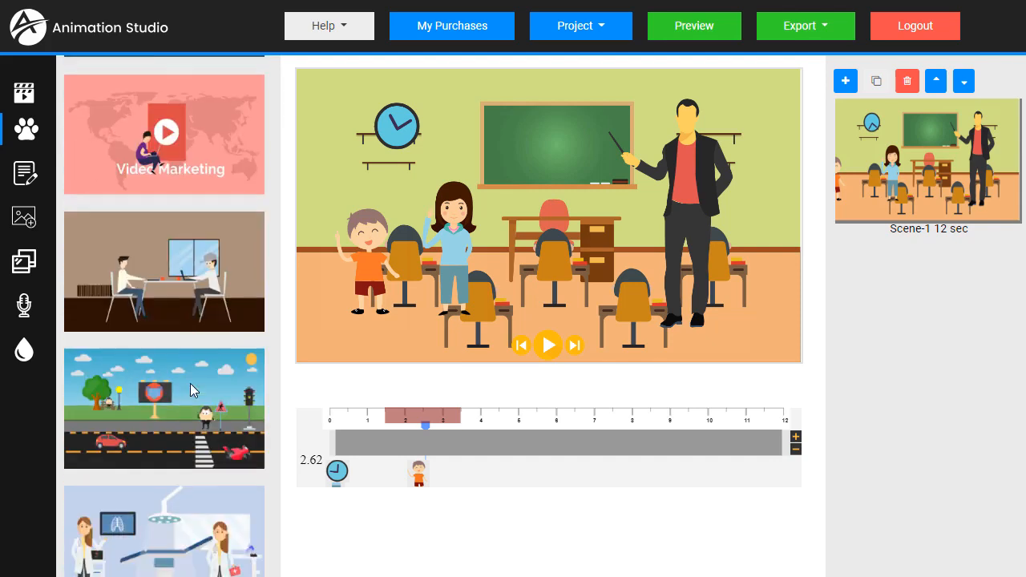
scroll(down, 3)
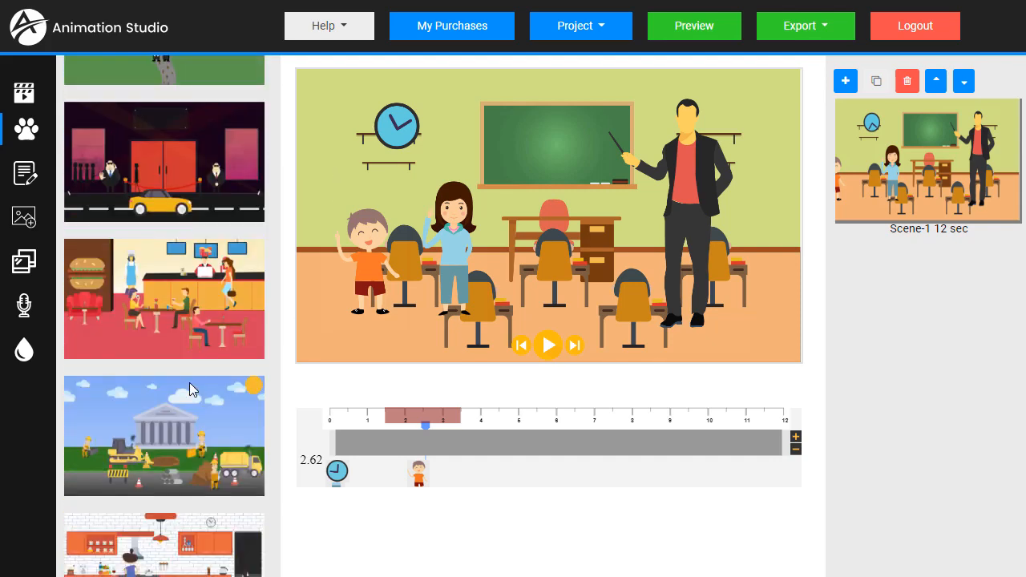
scroll(down, 3)
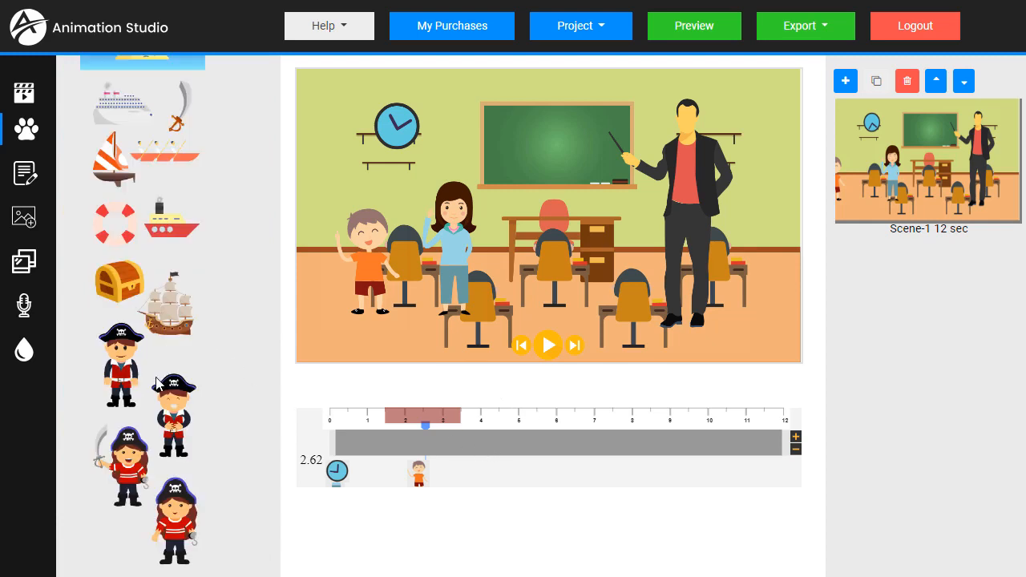
drag(119, 365, 452, 224)
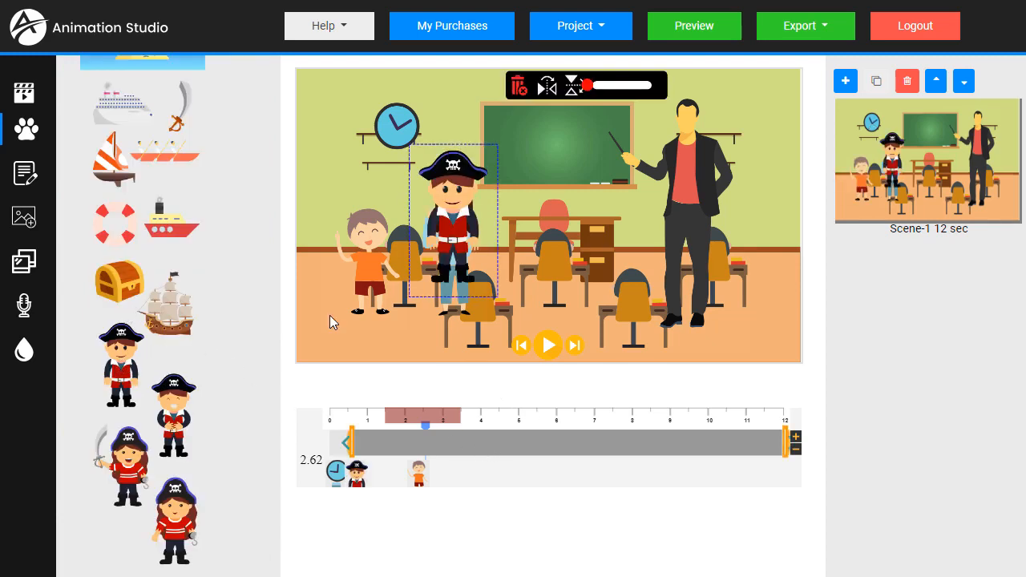
drag(449, 233, 754, 273)
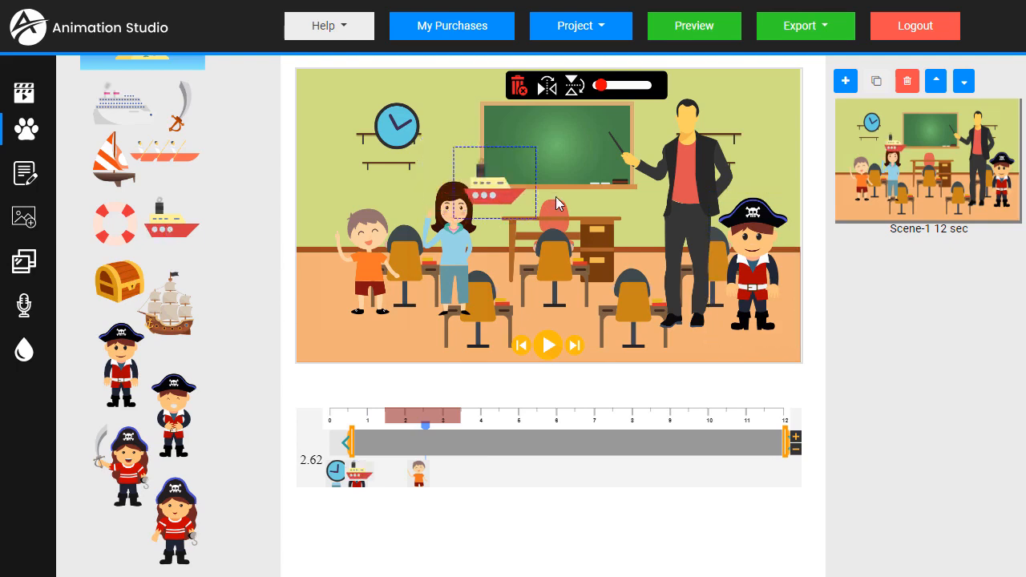
drag(494, 173, 597, 196)
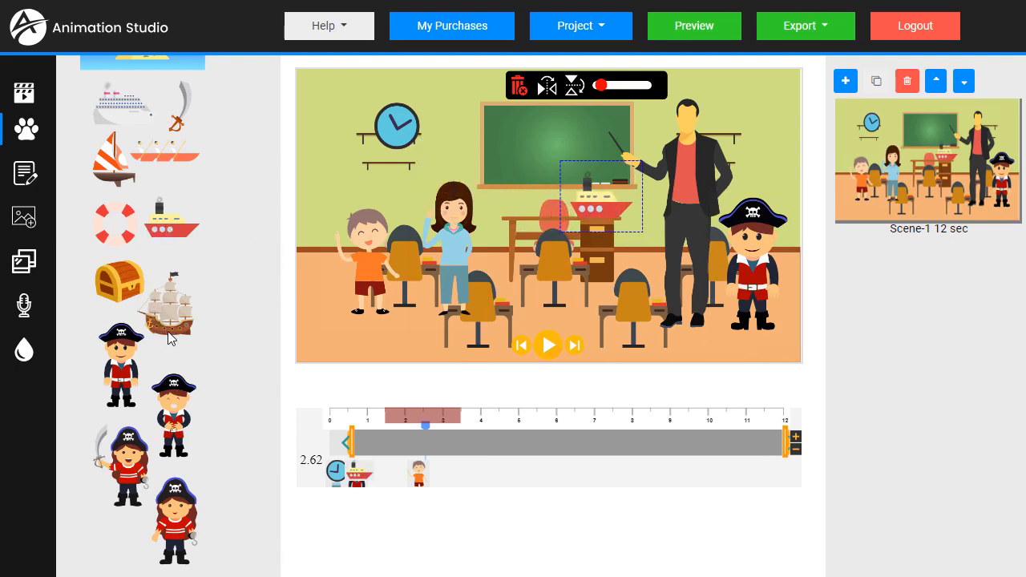
scroll(up, 3)
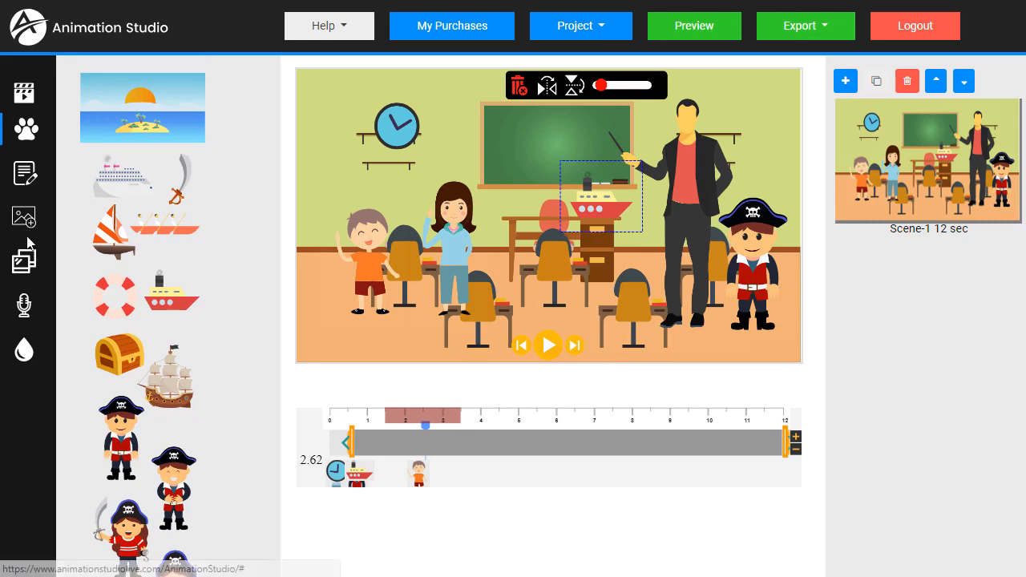
Step: Show the Backgrounds library, scrolling to the road and classroom backdrops
click(24, 260)
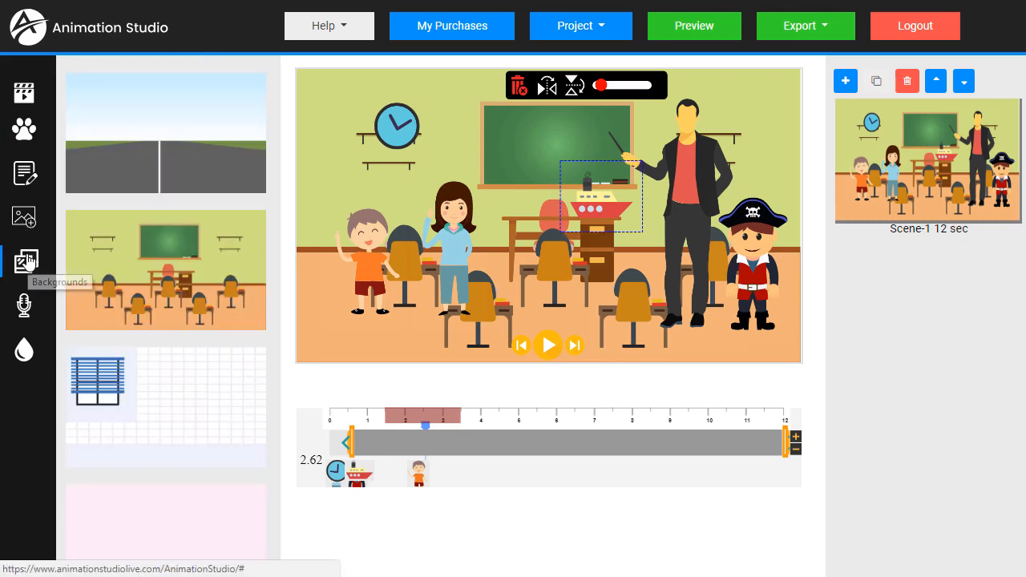
scroll(down, 3)
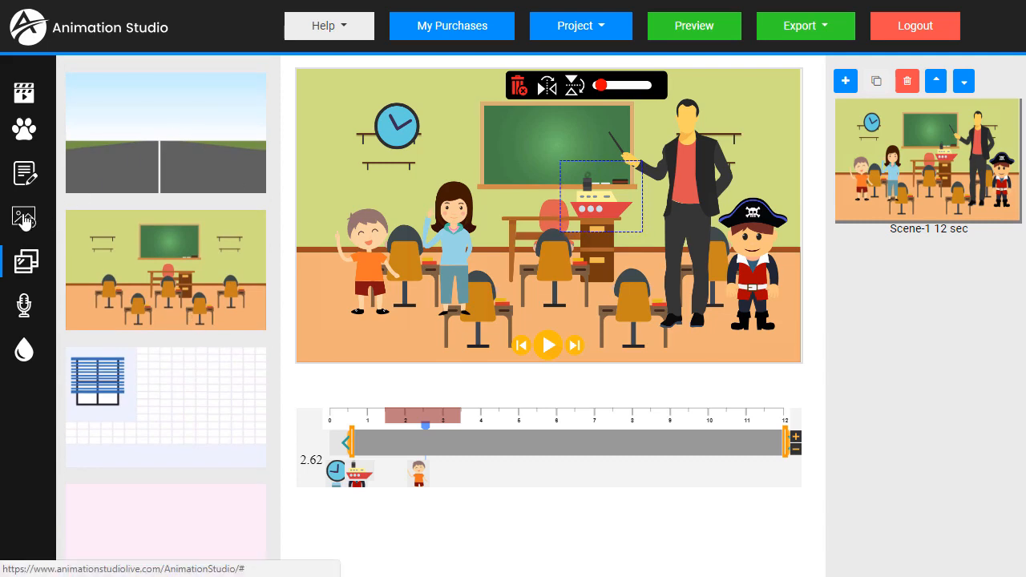
mouse_move(24, 218)
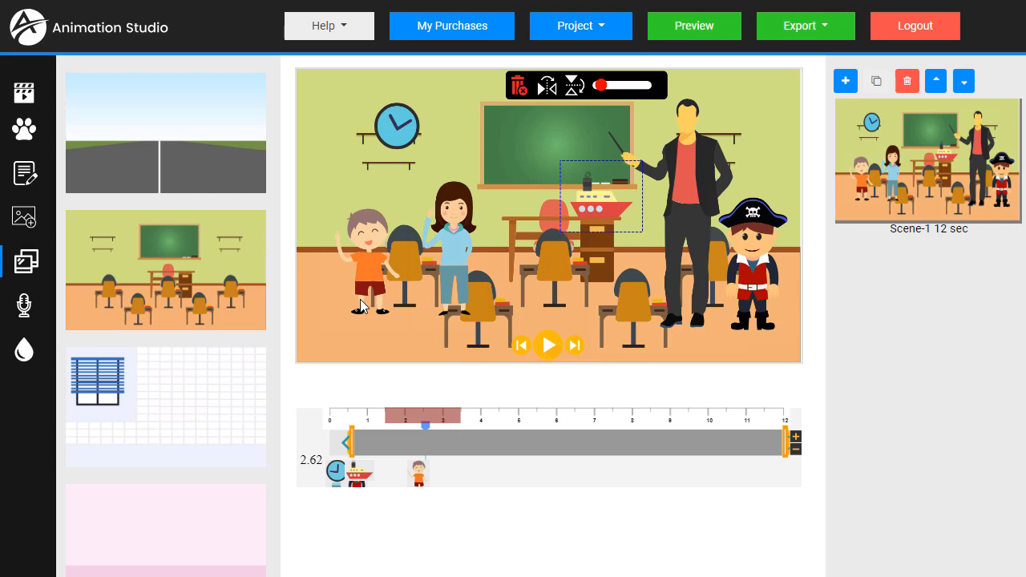
mouse_move(24, 349)
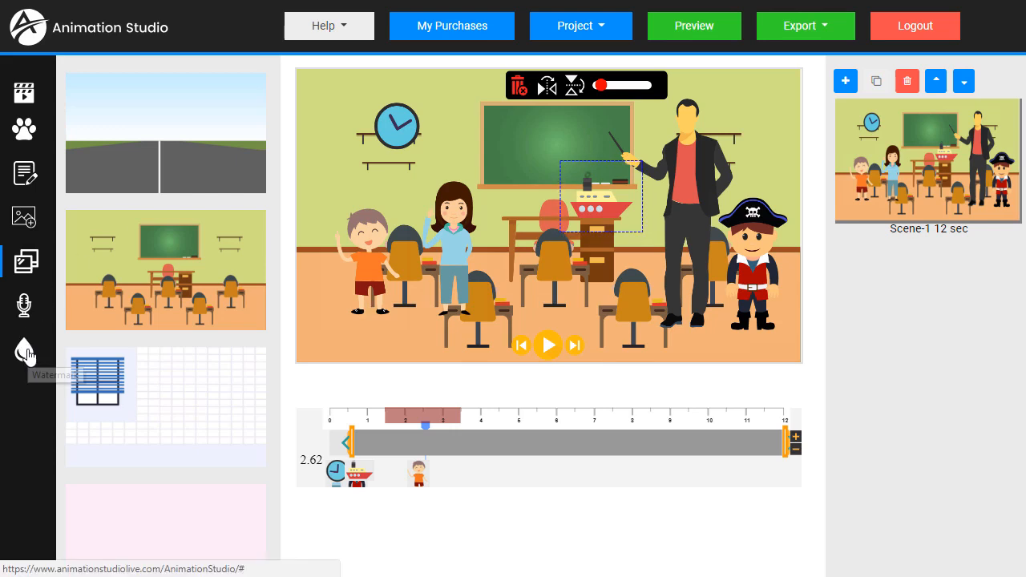
Step: Add a 'This Is A Demo' text watermark at size 72 across the scene
click(26, 355)
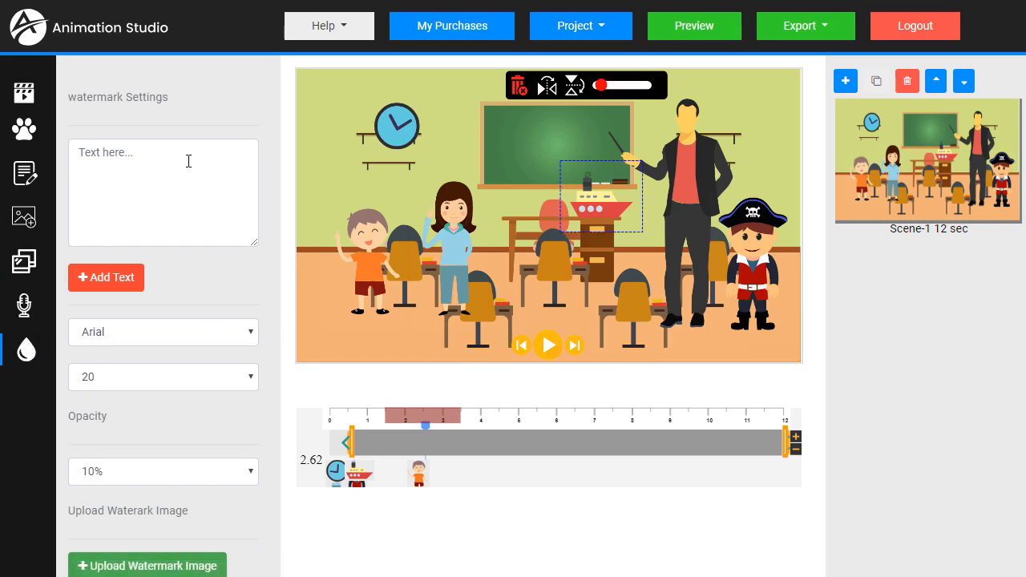
click(164, 192)
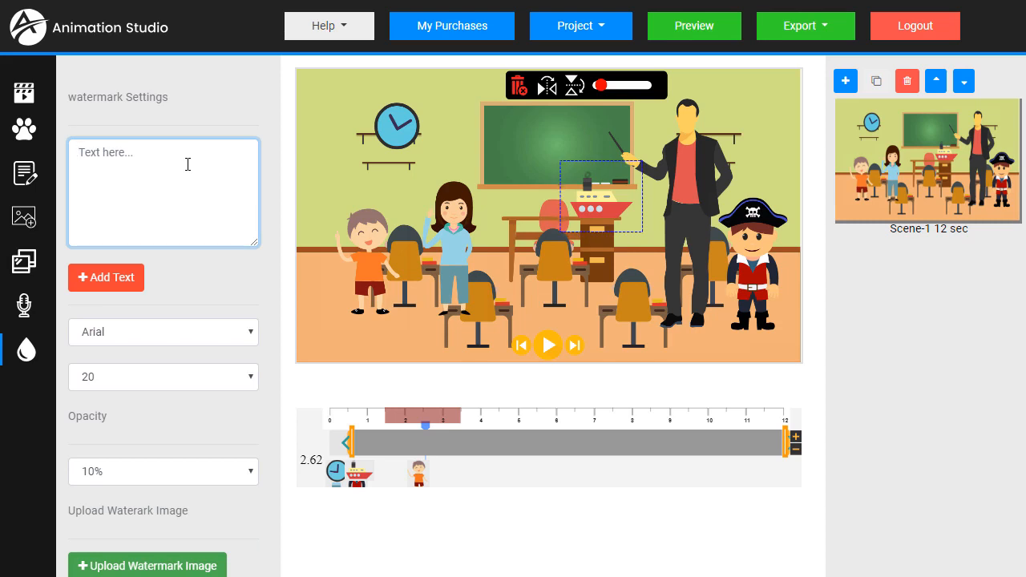
text(This)
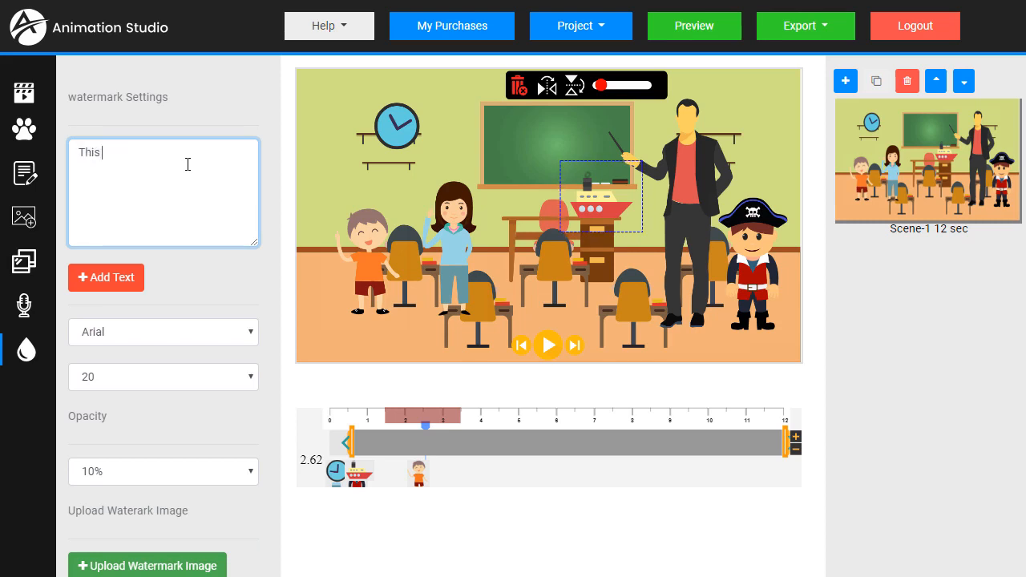
text(Is A)
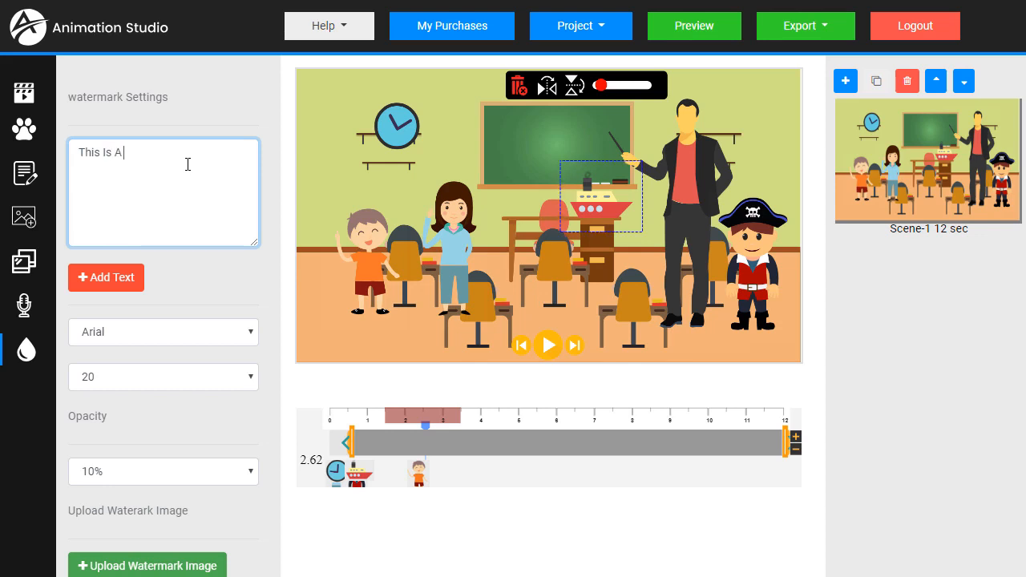
text(Demo)
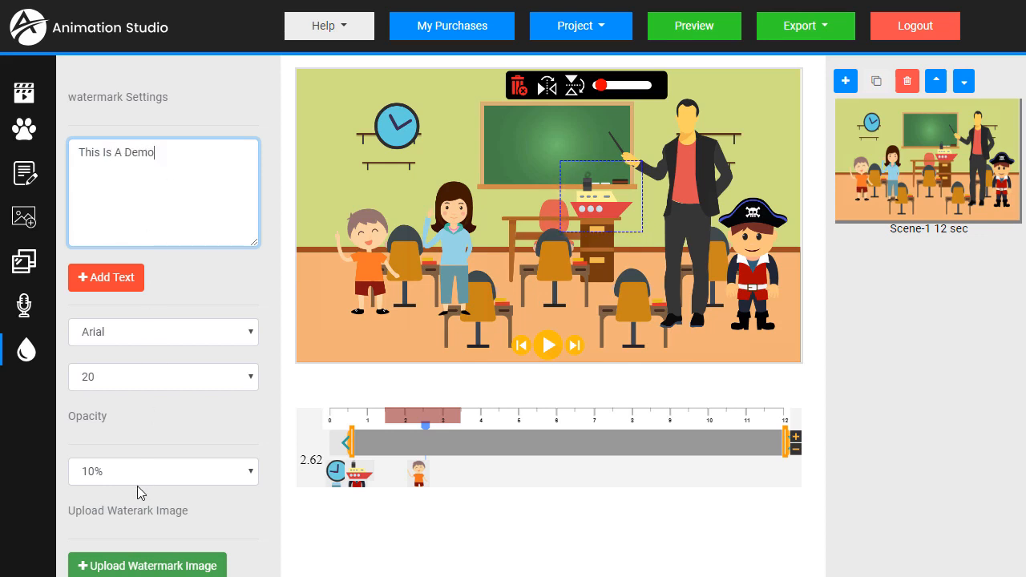
click(164, 377)
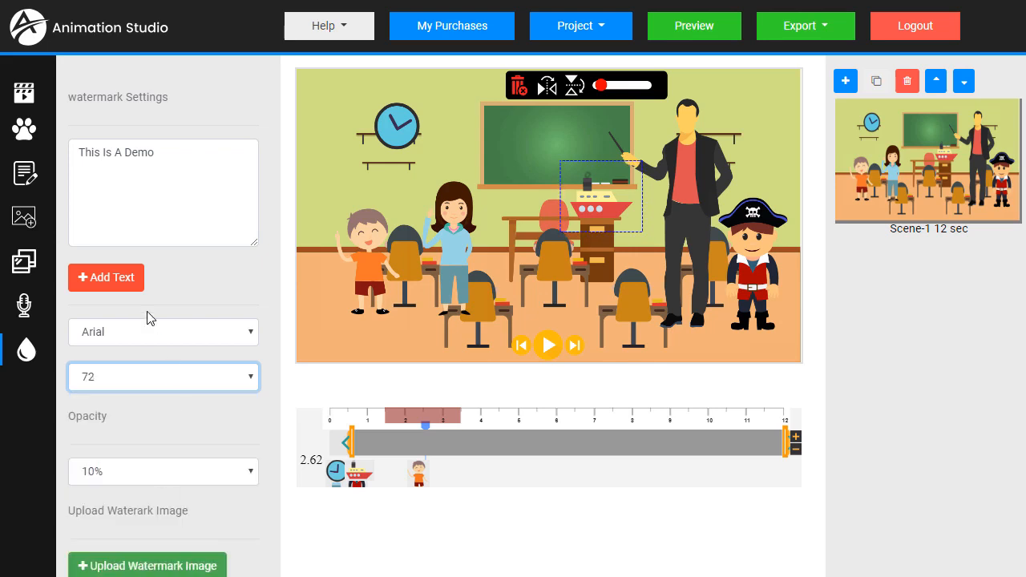
click(106, 277)
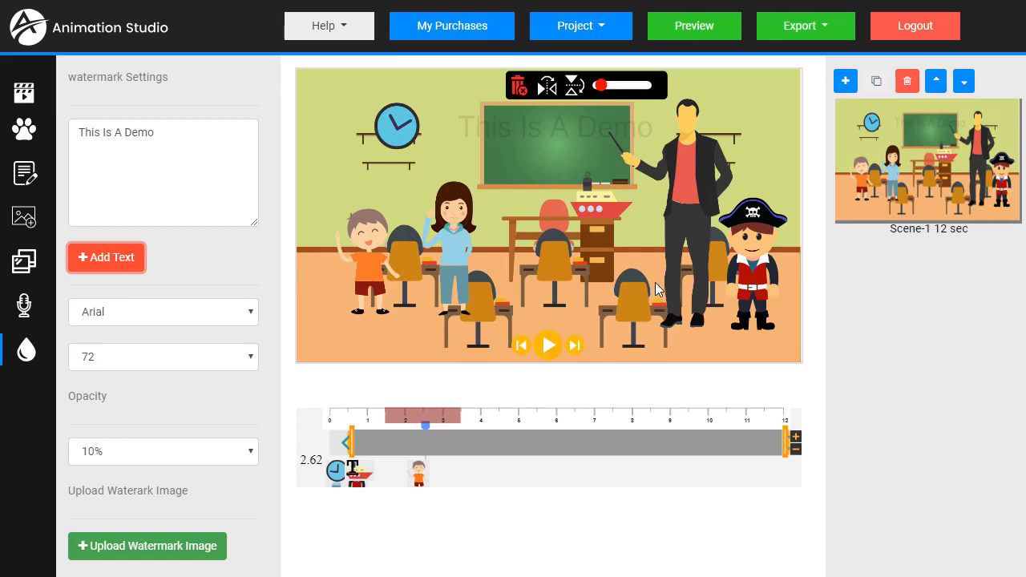
mouse_move(655, 276)
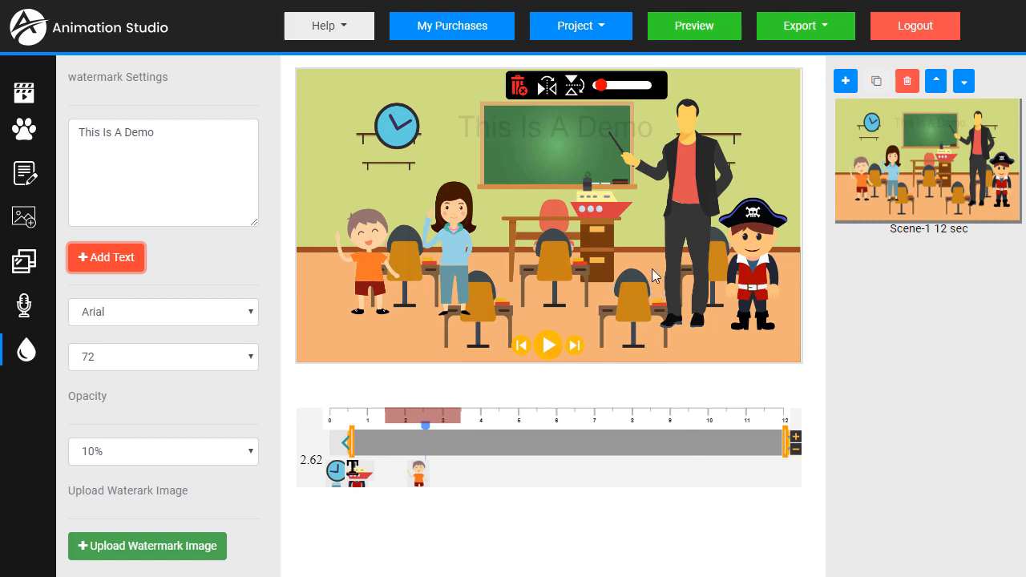
mouse_move(609, 36)
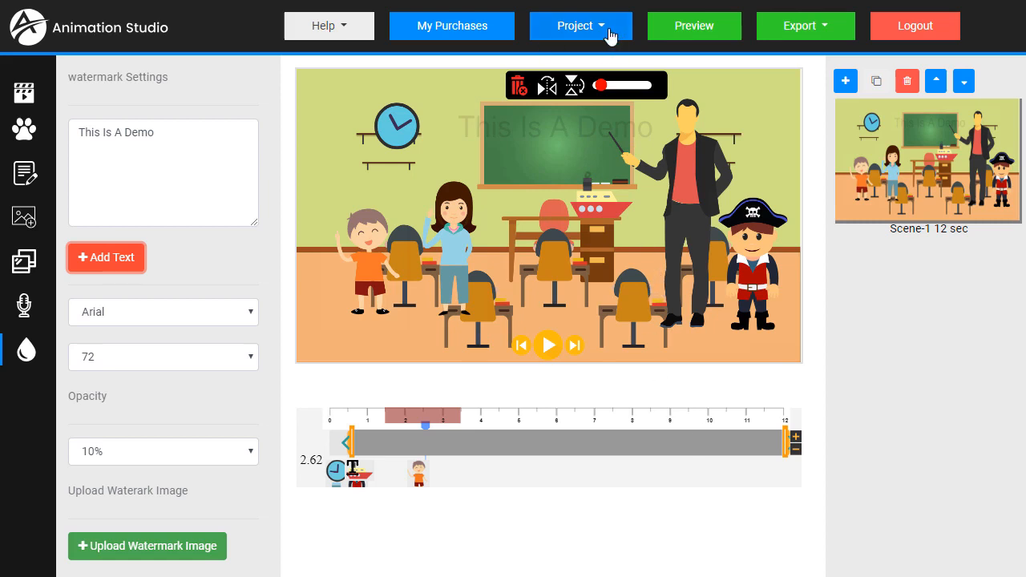
click(581, 26)
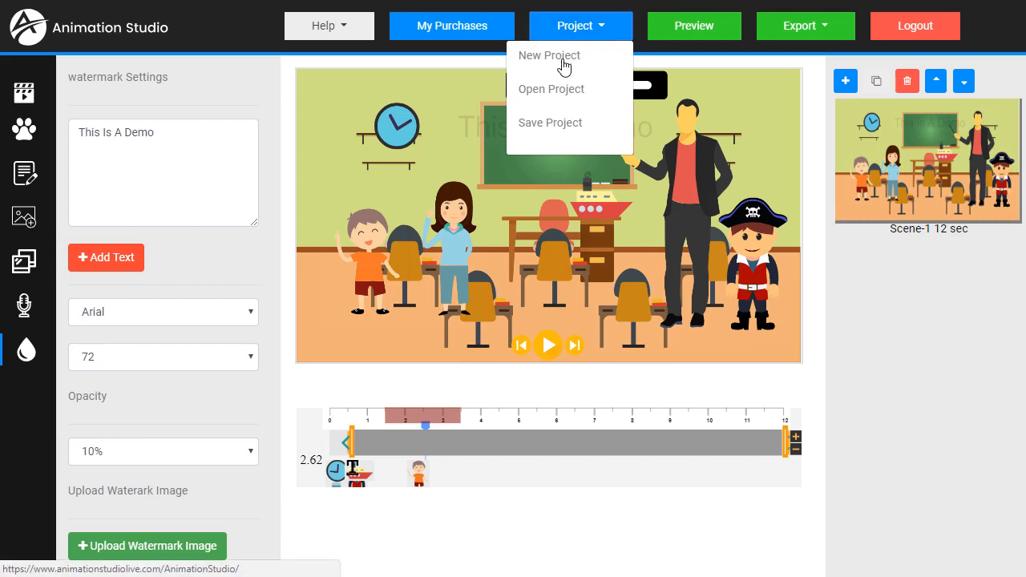
mouse_move(549, 95)
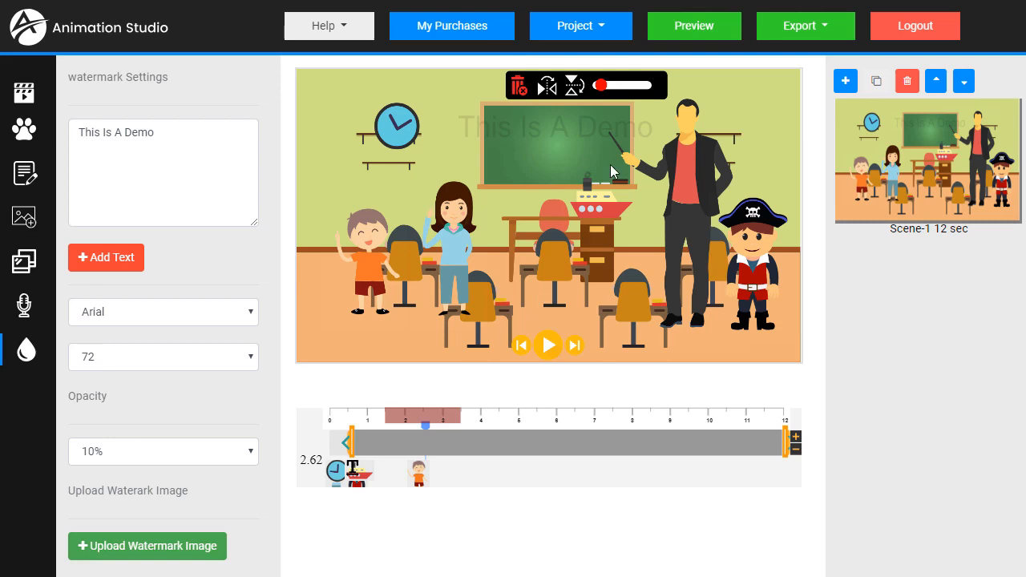
mouse_move(555, 141)
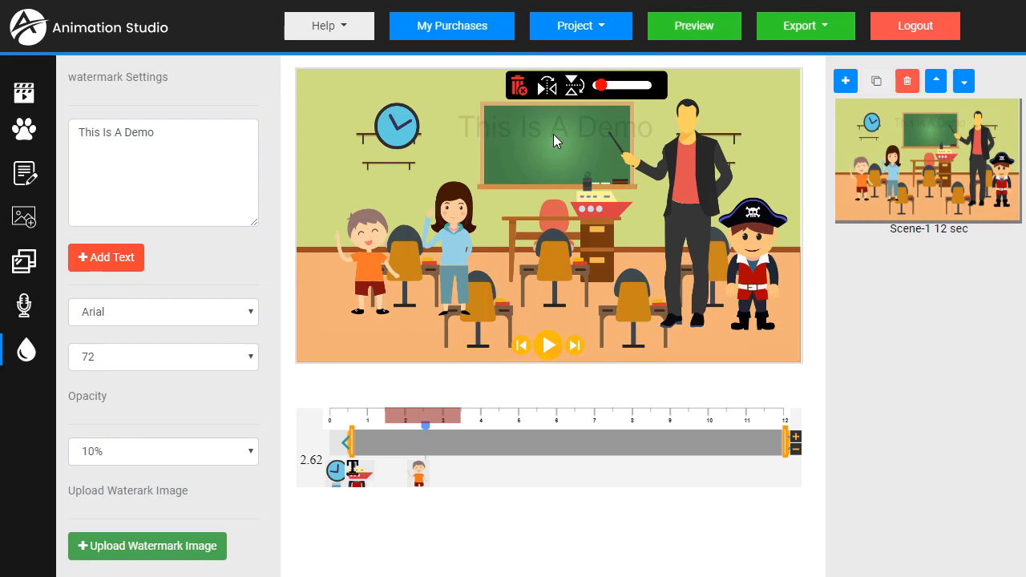
mouse_move(627, 132)
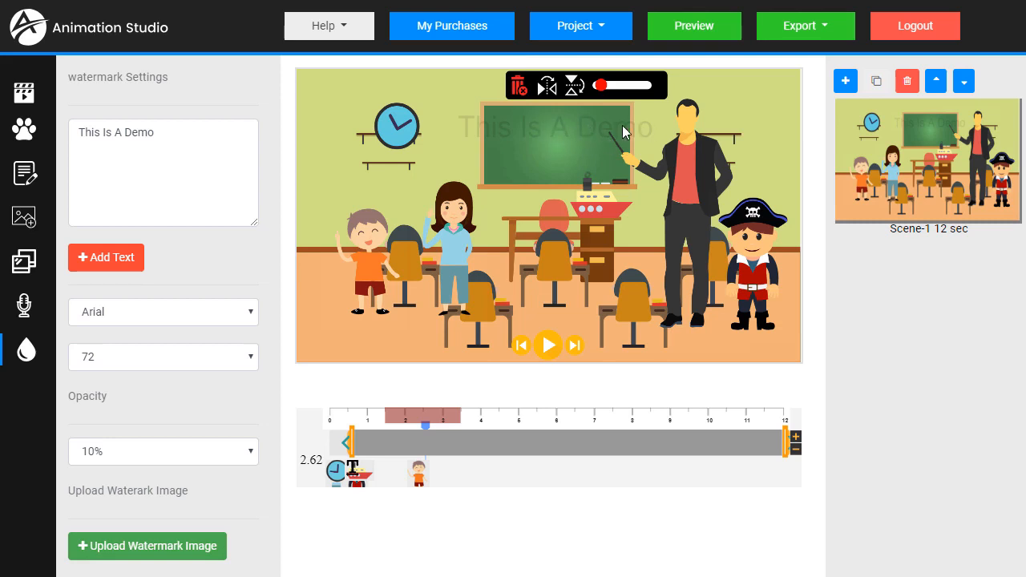
mouse_move(614, 133)
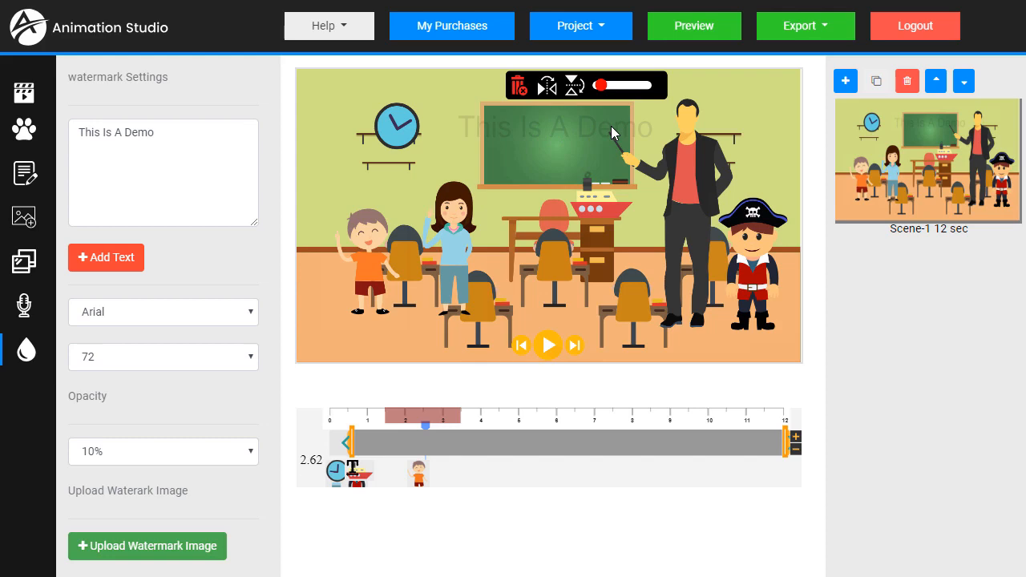
Step: View and close My Purchases, then show the Help menu with Training and Customer Support
click(452, 25)
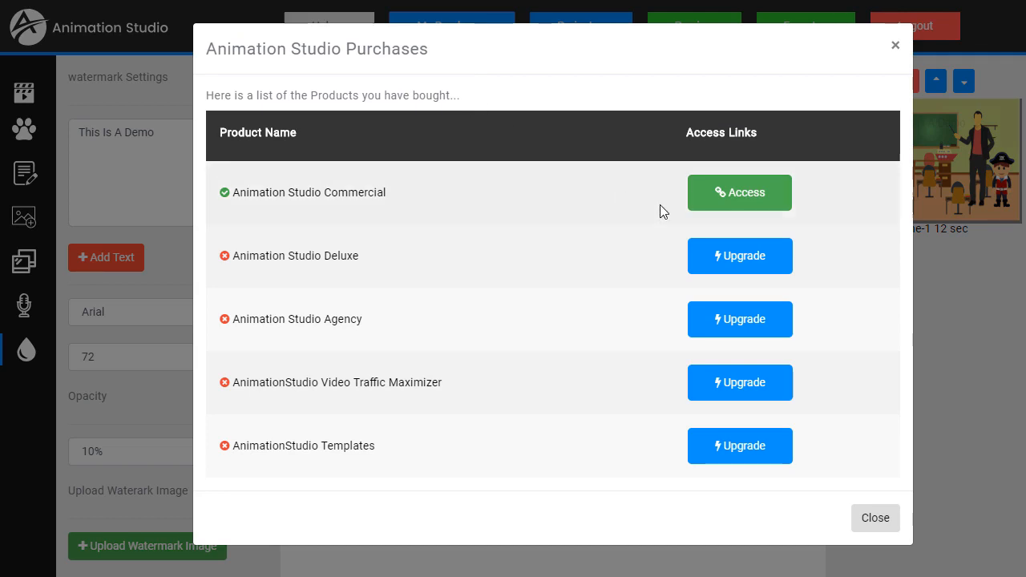
mouse_move(751, 199)
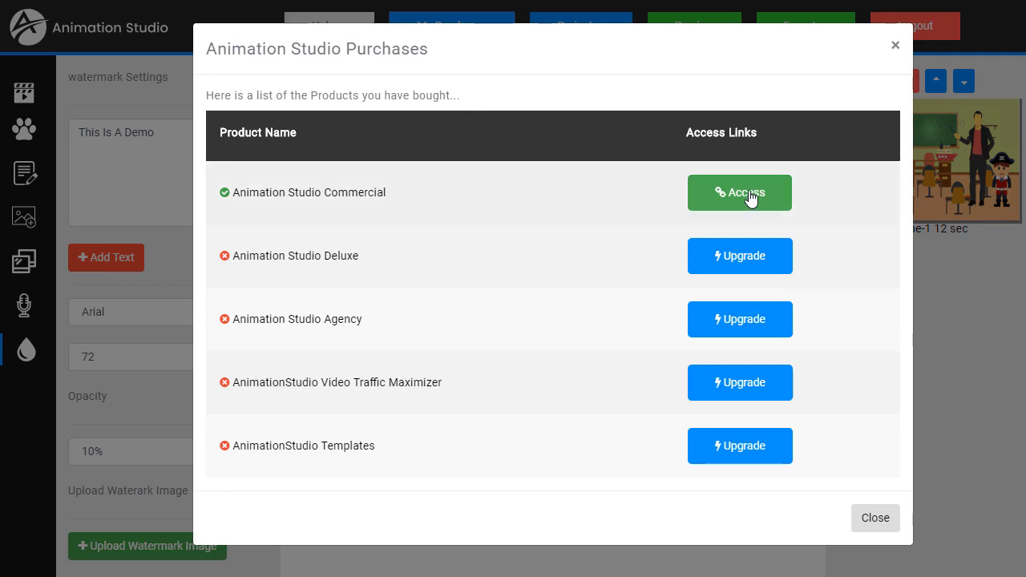
mouse_move(738, 256)
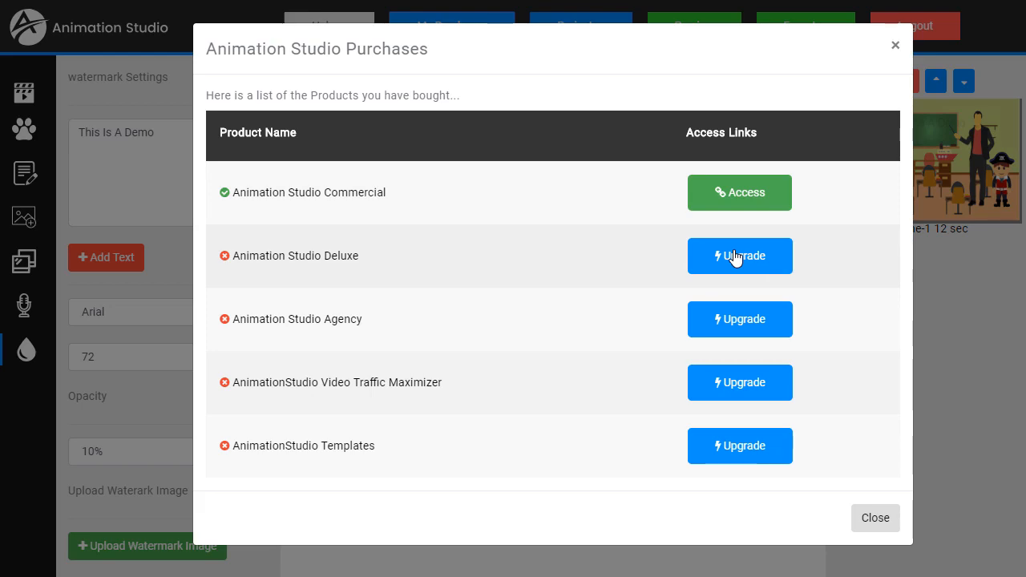
click(875, 518)
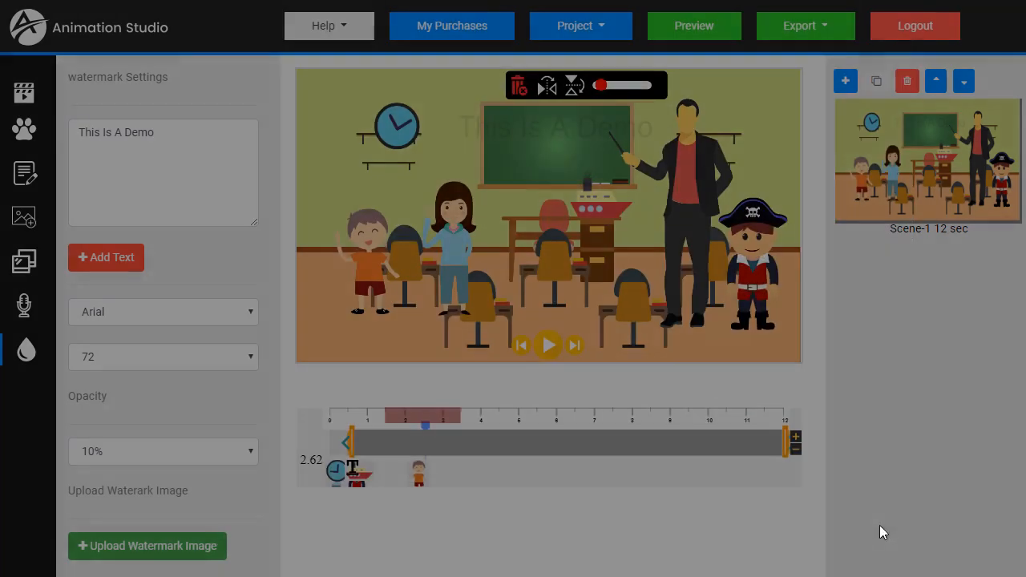
click(324, 26)
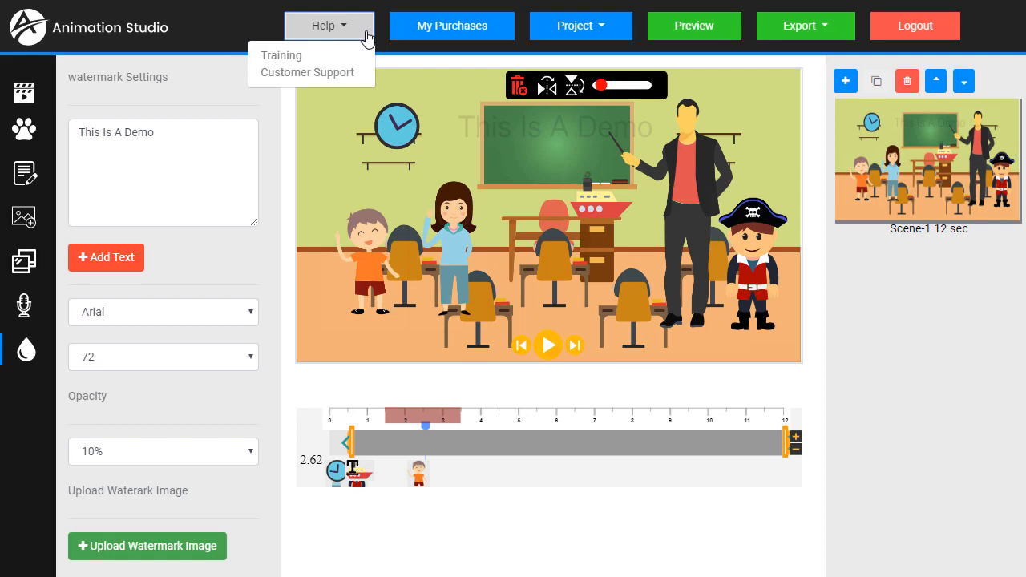